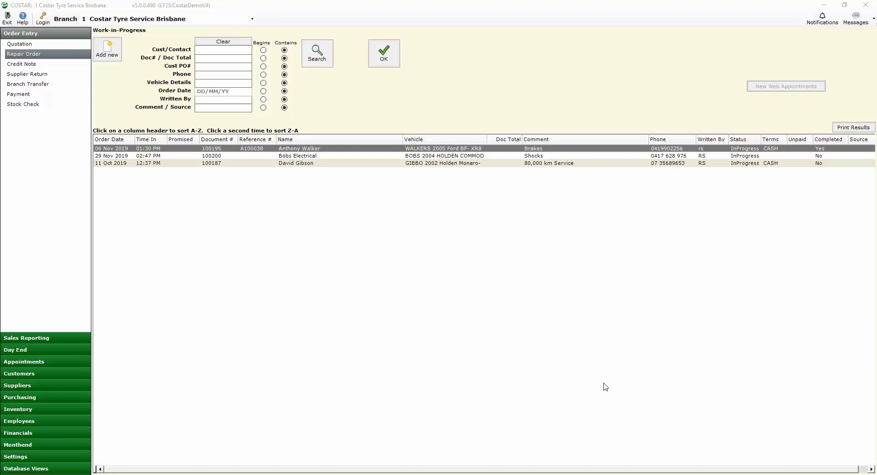
{"action": "mouse_move", "coordinate": [586, 343]}
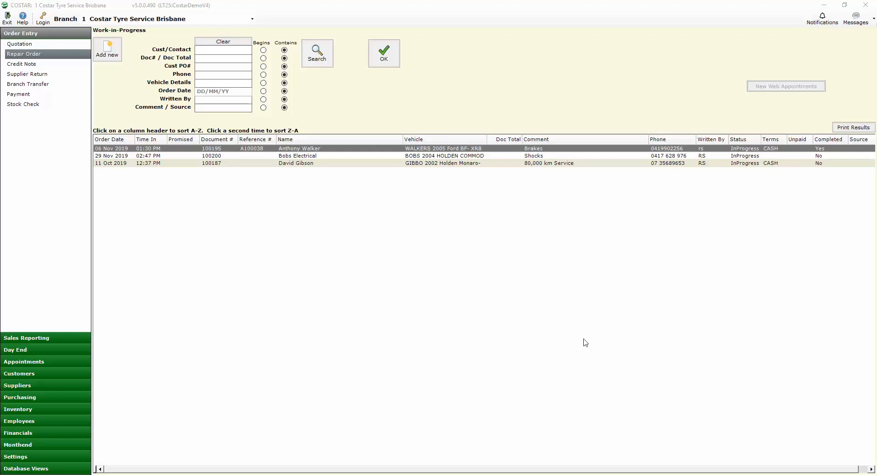
{"action": "mouse_move", "coordinate": [357, 187]}
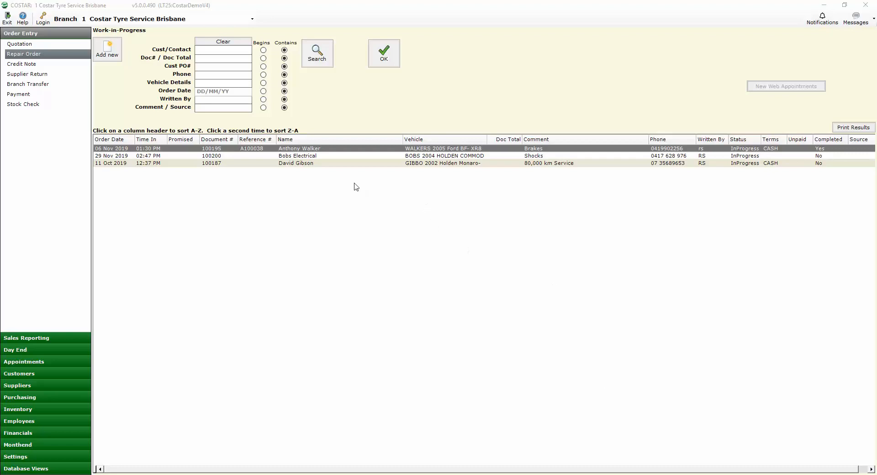
{"action": "mouse_move", "coordinate": [336, 151]}
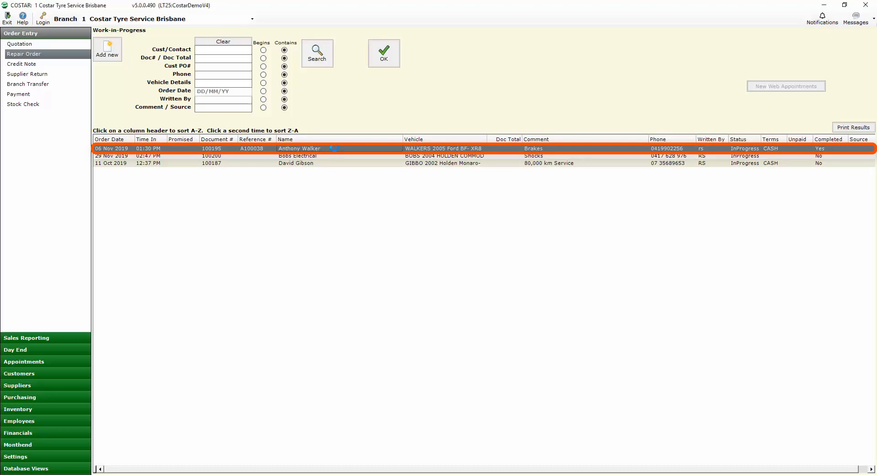
Open Brakes repair order 100195 and look up an item for its first line.
{"action": "double_click", "coordinate": [298, 149]}
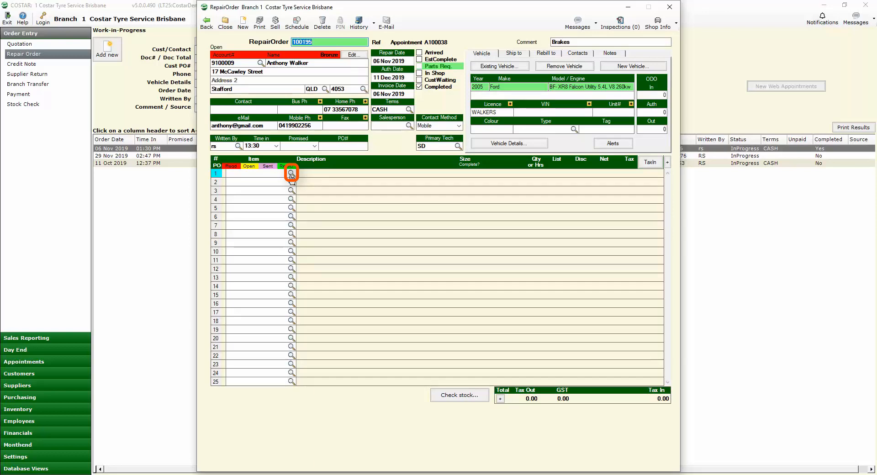
{"action": "left_click", "coordinate": [291, 174]}
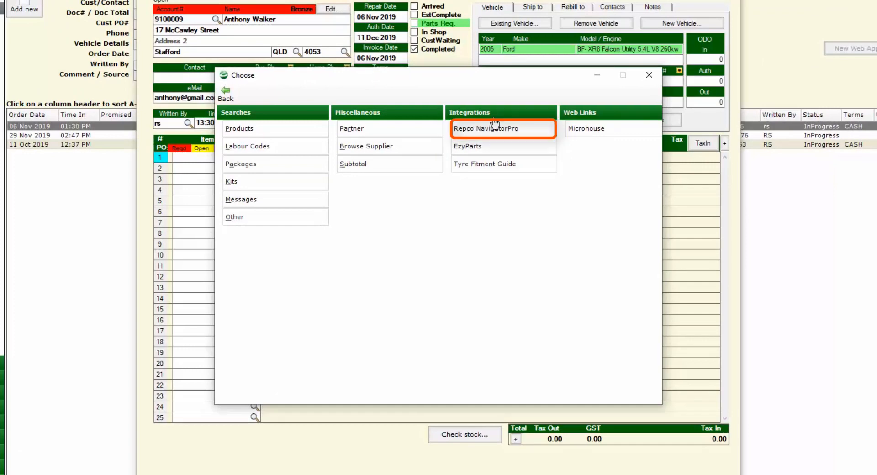
Launch Repco NavigatorPro, then expand and collapse the Ford Falcon BF XR8 vehicle details.
{"action": "left_click", "coordinate": [486, 128]}
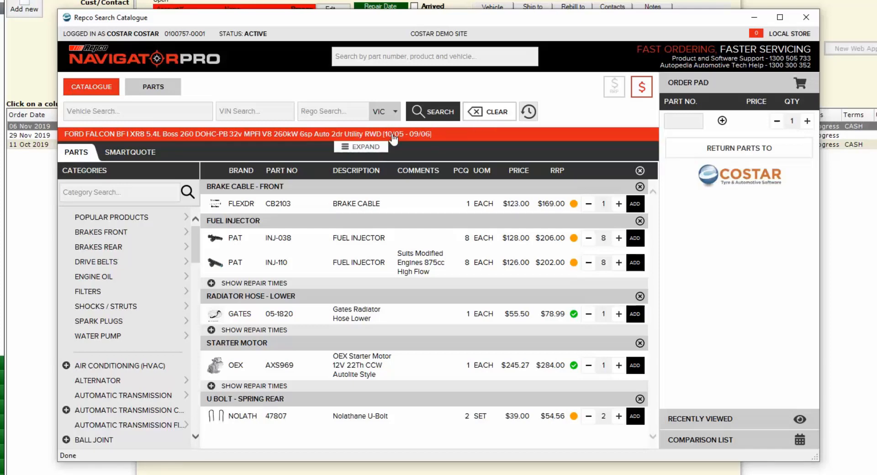
{"action": "left_click", "coordinate": [360, 147]}
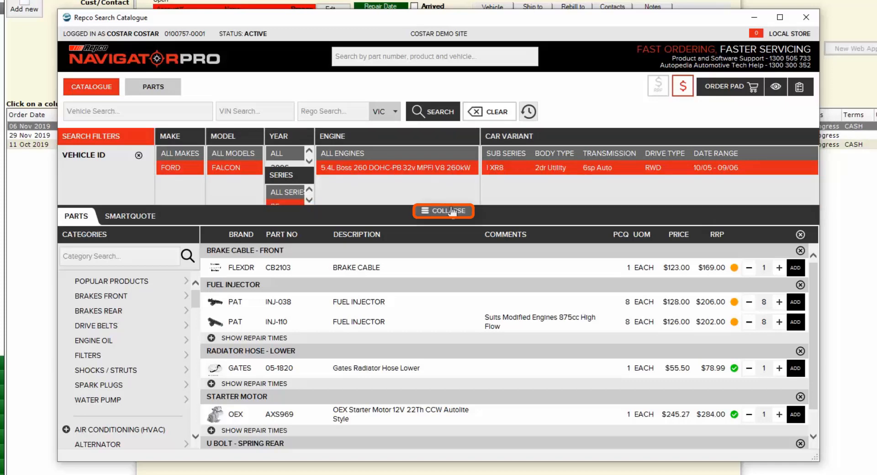
{"action": "left_click", "coordinate": [444, 211]}
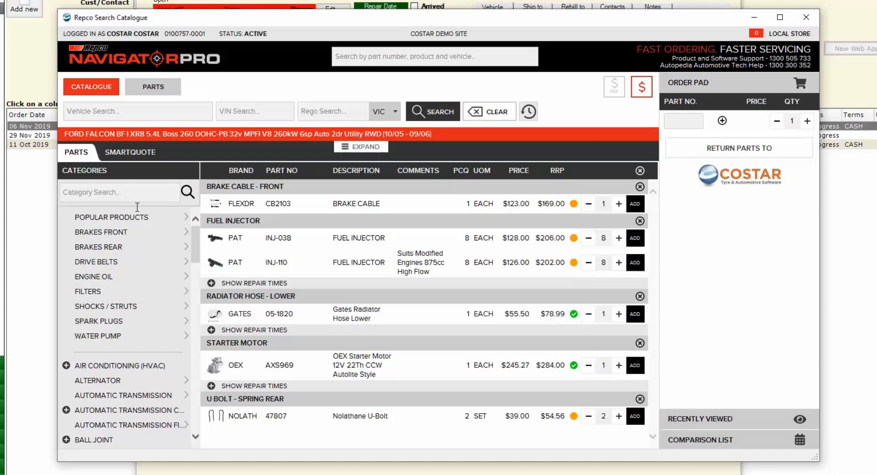
{"action": "mouse_move", "coordinate": [279, 219]}
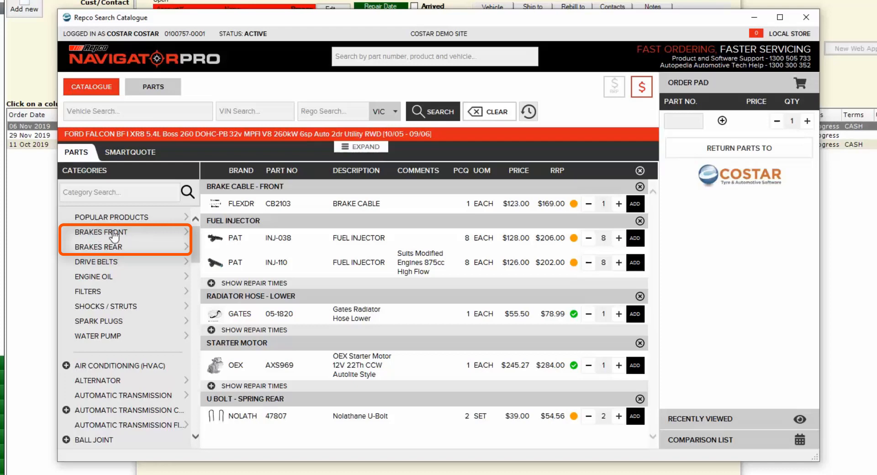
Add the Bendix DB1473GCT front brake pad set and return it to COSTAR.
{"action": "left_click", "coordinate": [101, 231]}
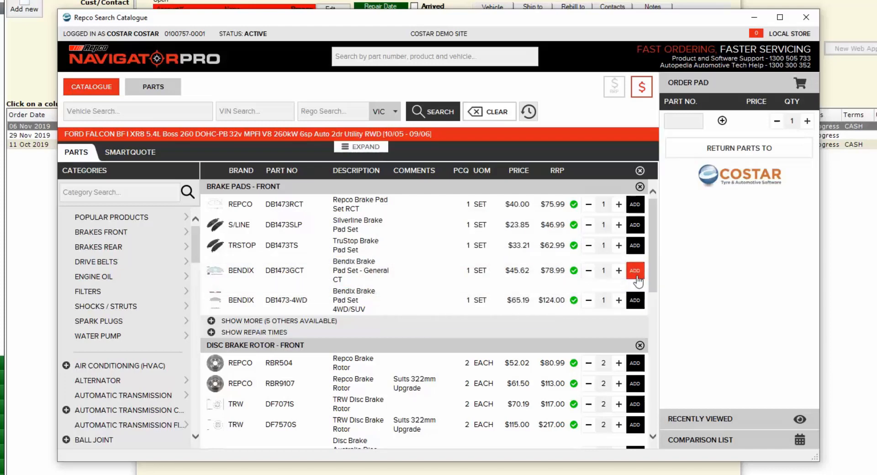
{"action": "left_click", "coordinate": [635, 271]}
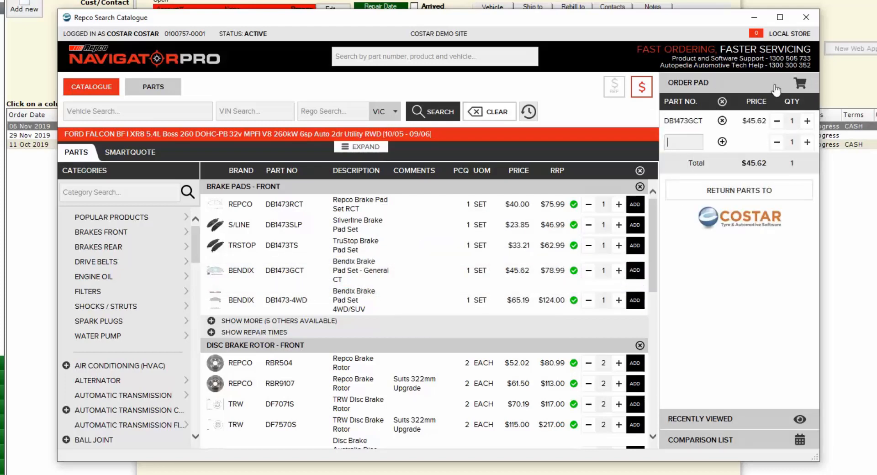
{"action": "mouse_move", "coordinate": [742, 89]}
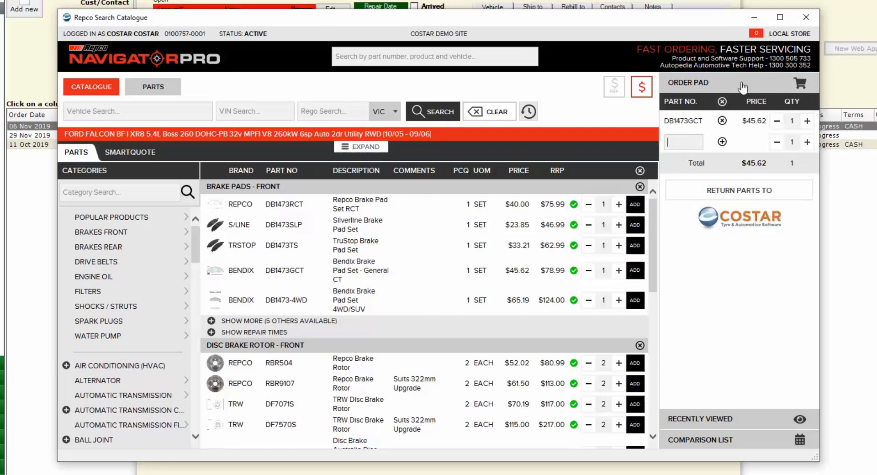
{"action": "mouse_move", "coordinate": [739, 190]}
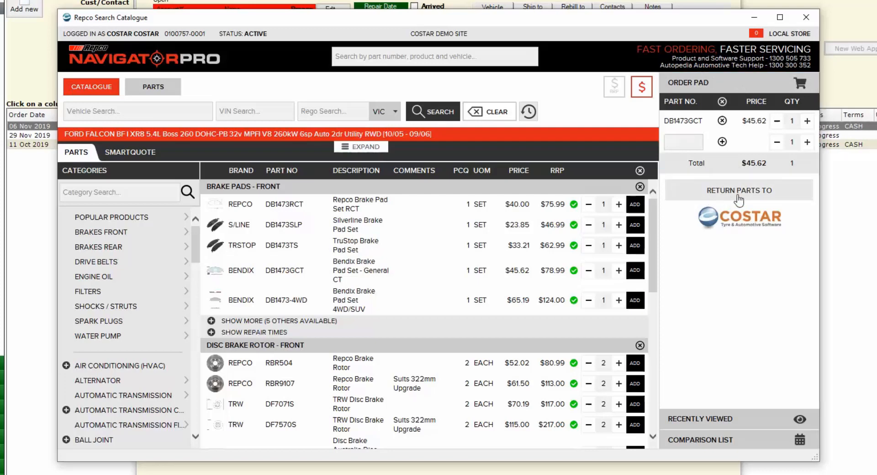
{"action": "left_click", "coordinate": [738, 190]}
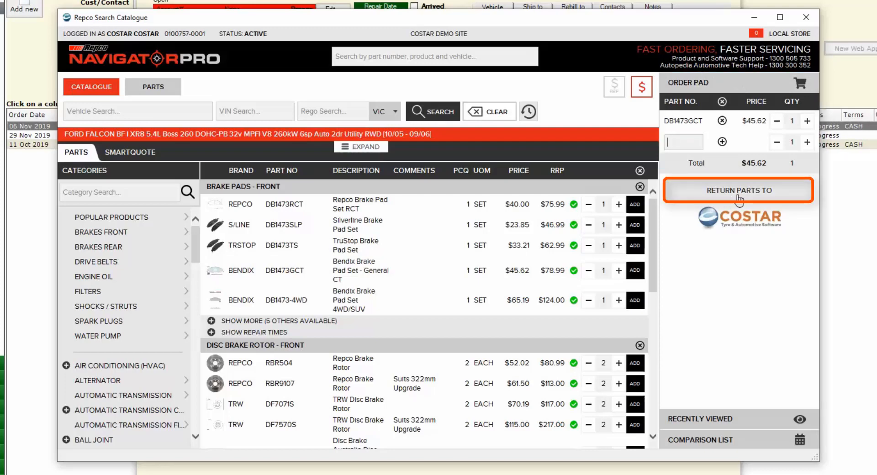
{"action": "left_click", "coordinate": [738, 190]}
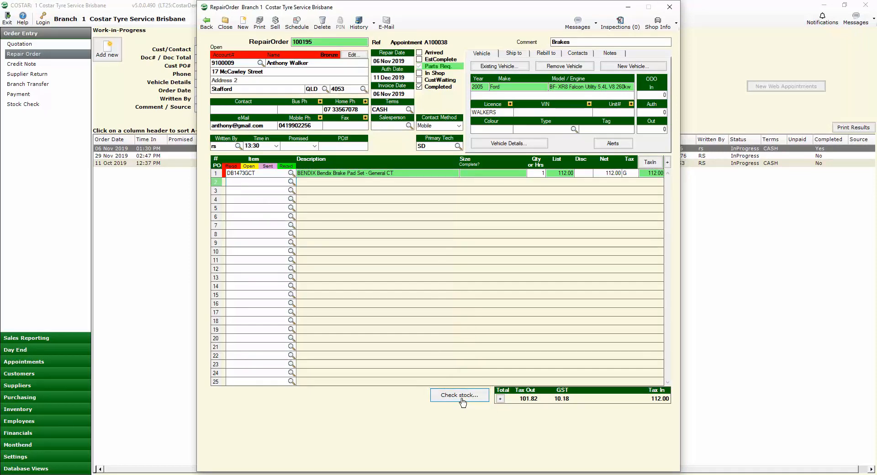
Check stock, then create and send purchase order 100090 to Repco for the pads.
{"action": "left_click", "coordinate": [459, 396]}
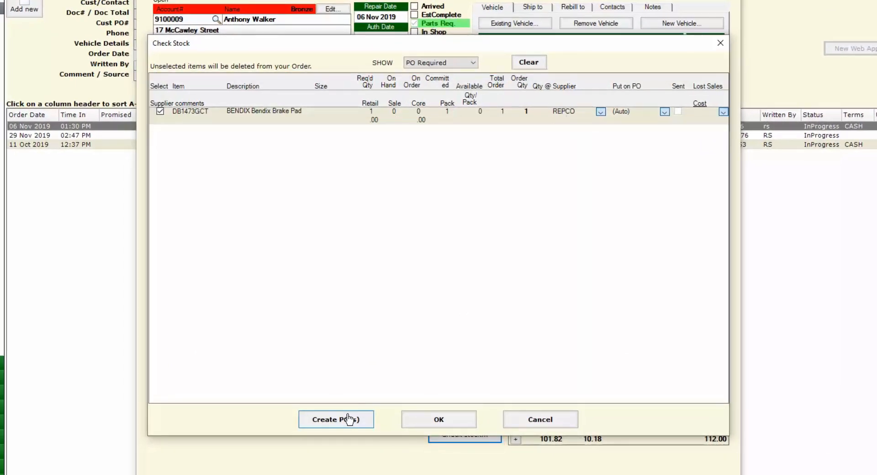
{"action": "left_click", "coordinate": [336, 420]}
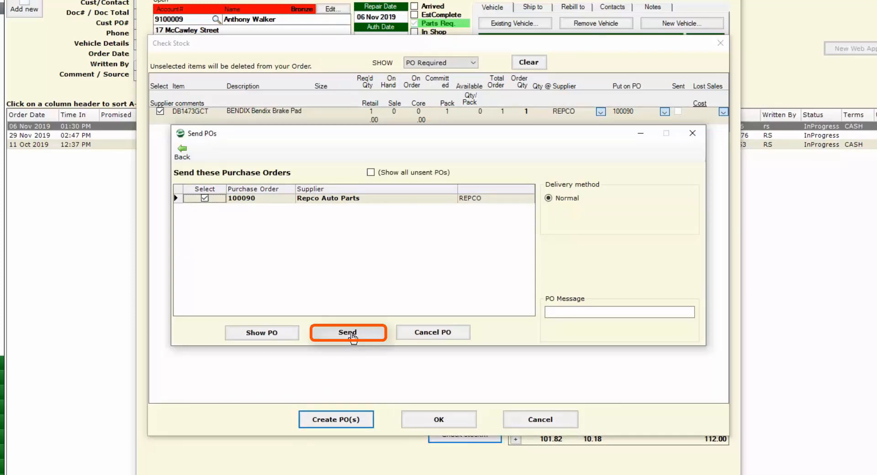
{"action": "left_click", "coordinate": [348, 331]}
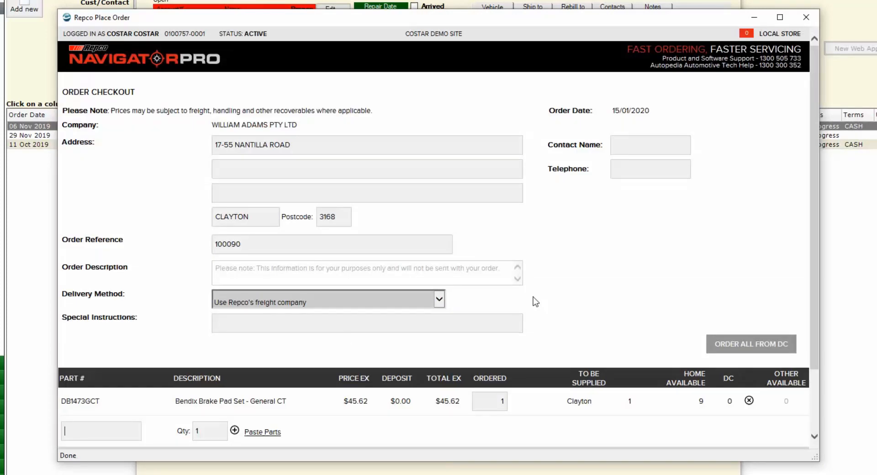
Review the Repco checkout totals for the Bendix pads, then close it unsent.
{"action": "scroll", "scroll_direction": "down", "scroll_amount": 3}
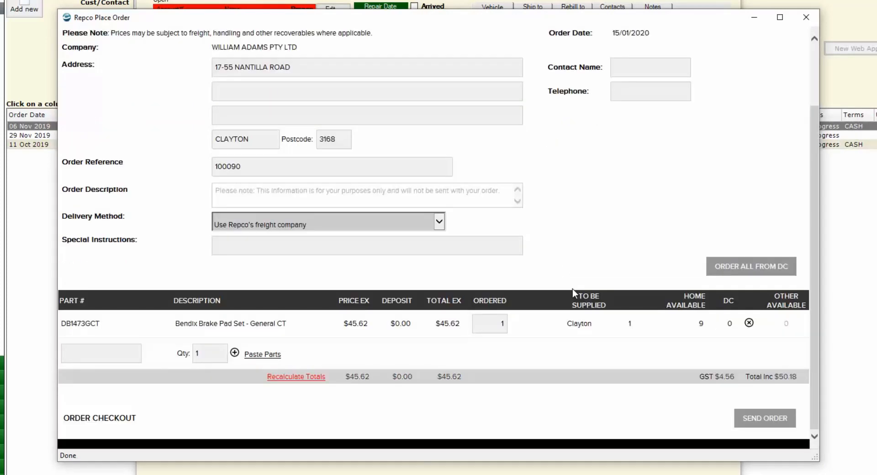
{"action": "mouse_move", "coordinate": [757, 210]}
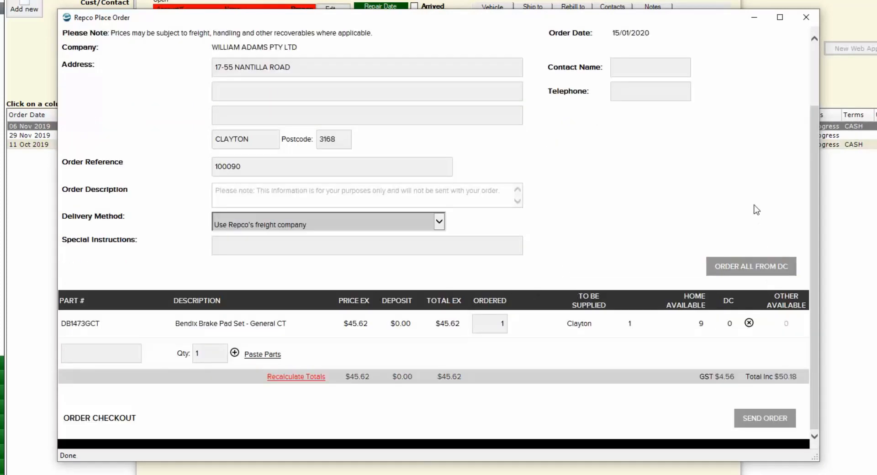
{"action": "mouse_move", "coordinate": [716, 204]}
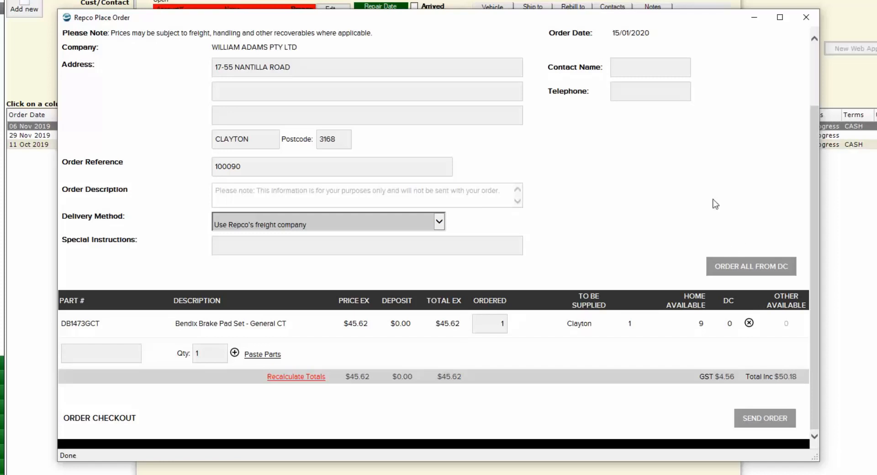
{"action": "left_click", "coordinate": [100, 353]}
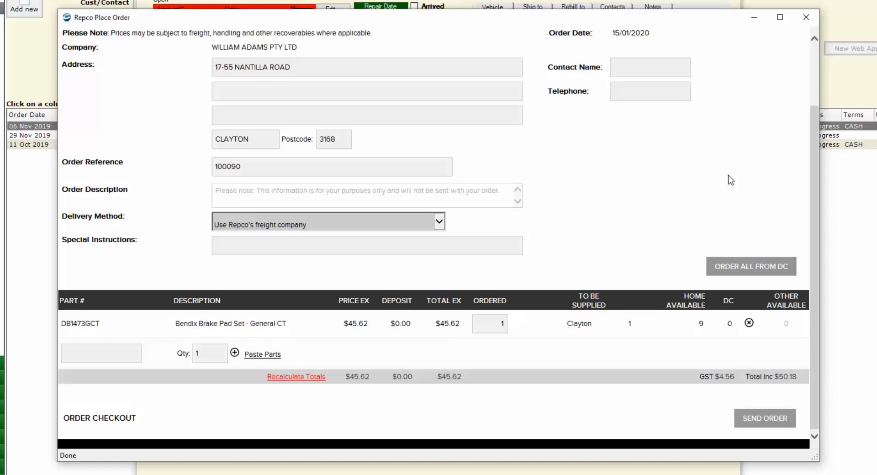
{"action": "left_click", "coordinate": [100, 353]}
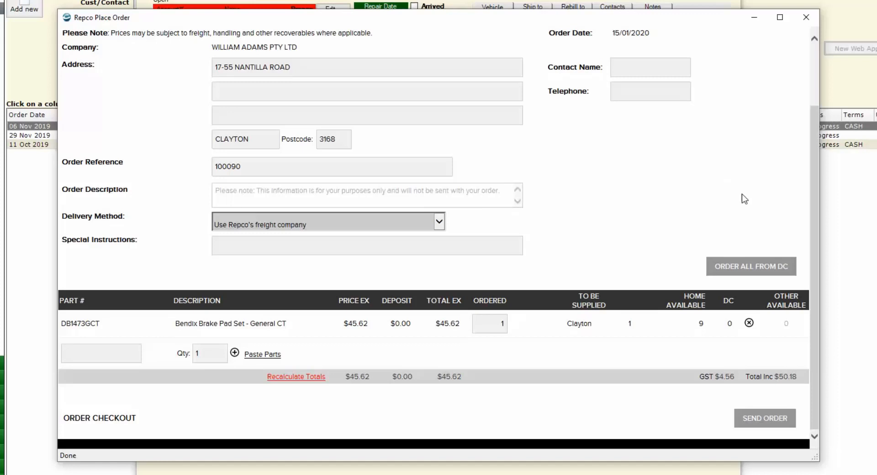
{"action": "mouse_move", "coordinate": [806, 17]}
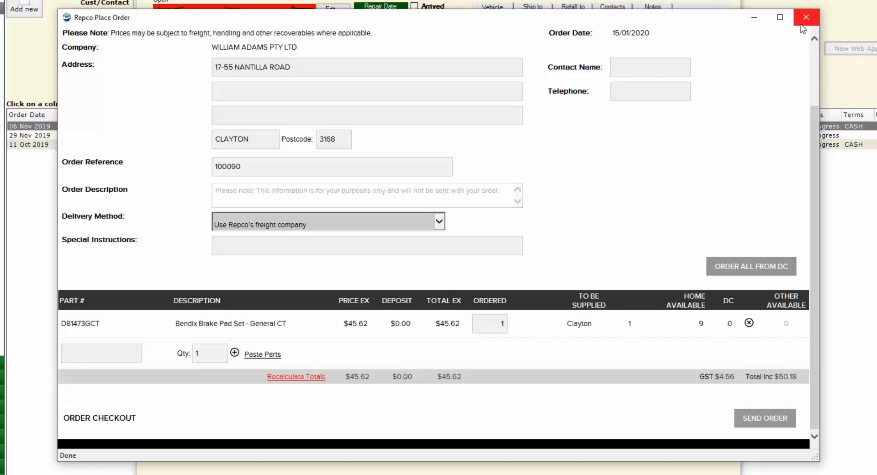
{"action": "mouse_move", "coordinate": [805, 18]}
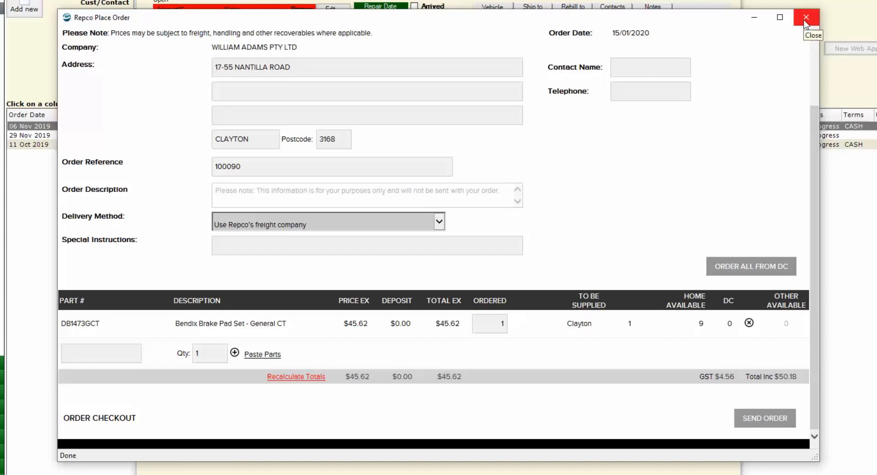
{"action": "left_click", "coordinate": [805, 18]}
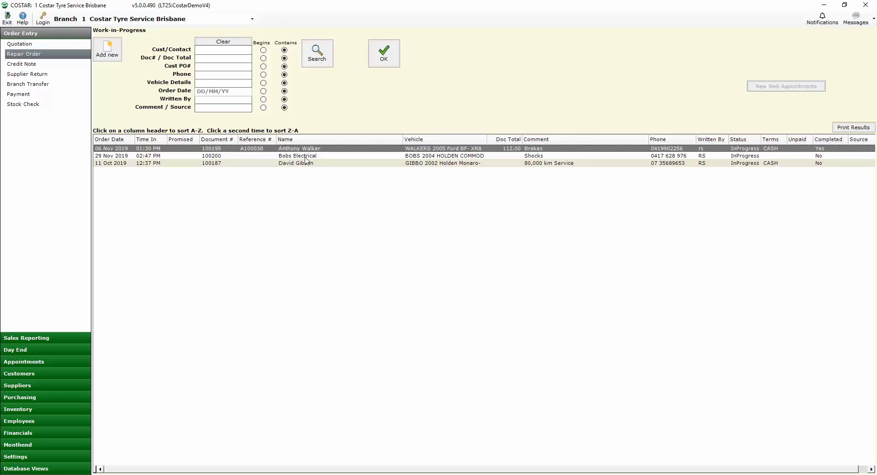
Open Bobs Electrical order 100200 and launch Repco NavigatorPro for its Commodore VZ.
{"action": "double_click", "coordinate": [300, 148]}
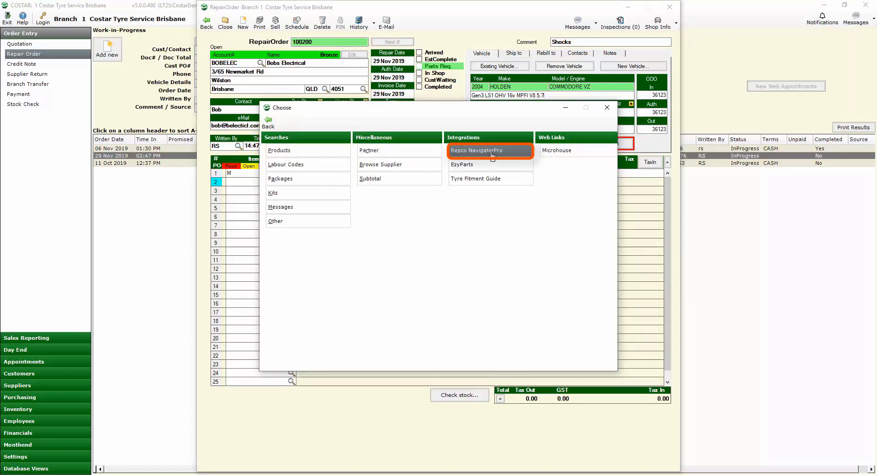
{"action": "left_click", "coordinate": [481, 150]}
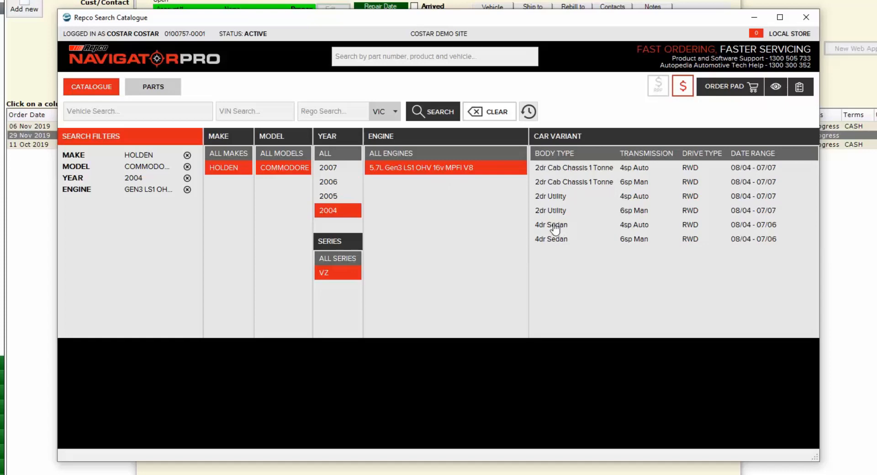
{"action": "mouse_move", "coordinate": [658, 229]}
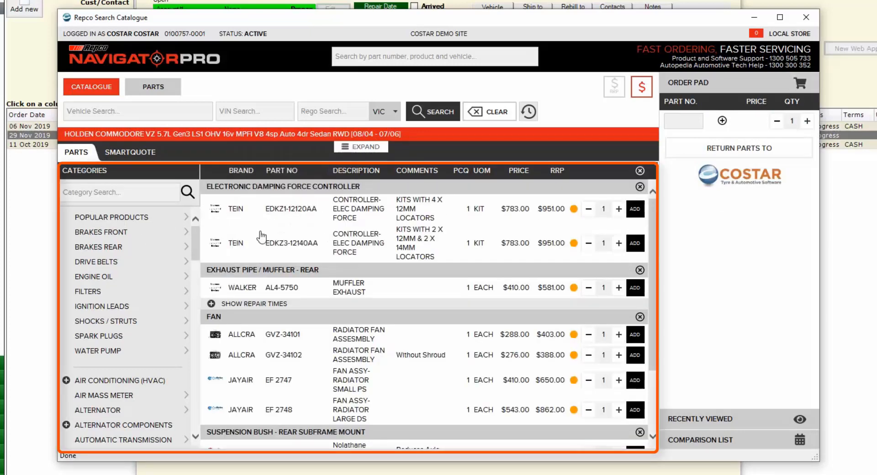
{"action": "mouse_move", "coordinate": [238, 364]}
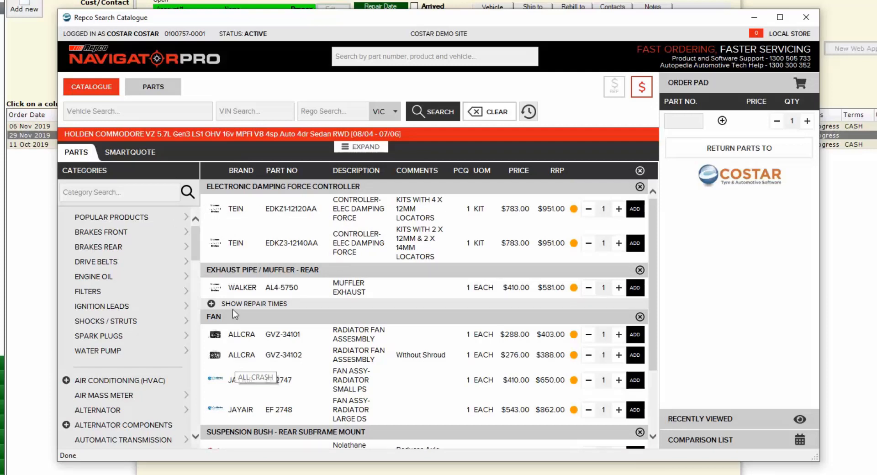
Select the Commodore VZ 4dr Sedan 4sp Auto variant to show its parts.
{"action": "left_click", "coordinate": [131, 152]}
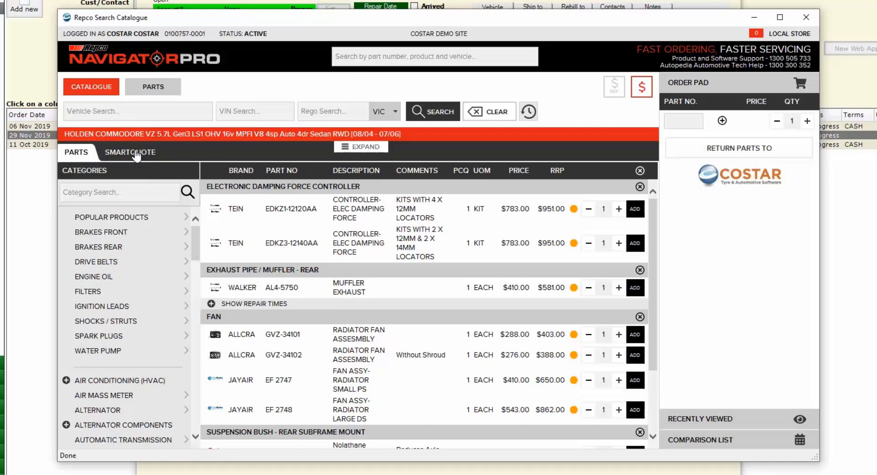
Start a SmartQuote job quote for the 5.7 LS1 235kw Commodore variant.
{"action": "left_click", "coordinate": [130, 153]}
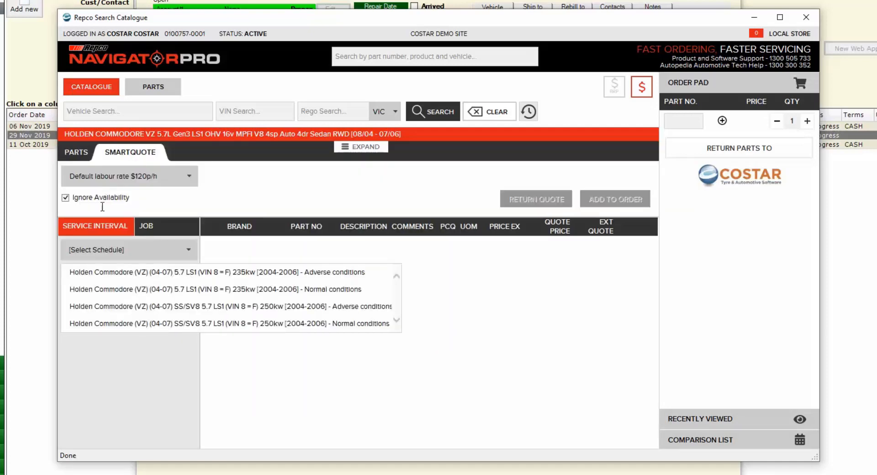
{"action": "mouse_move", "coordinate": [107, 234]}
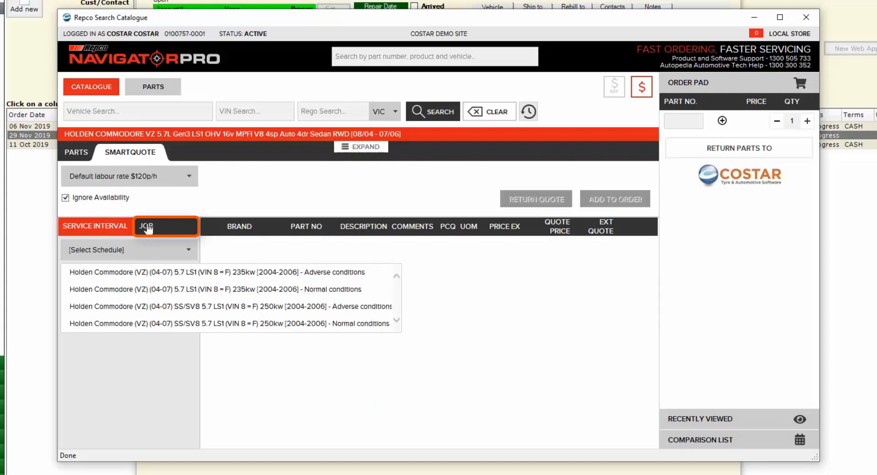
{"action": "left_click", "coordinate": [146, 226]}
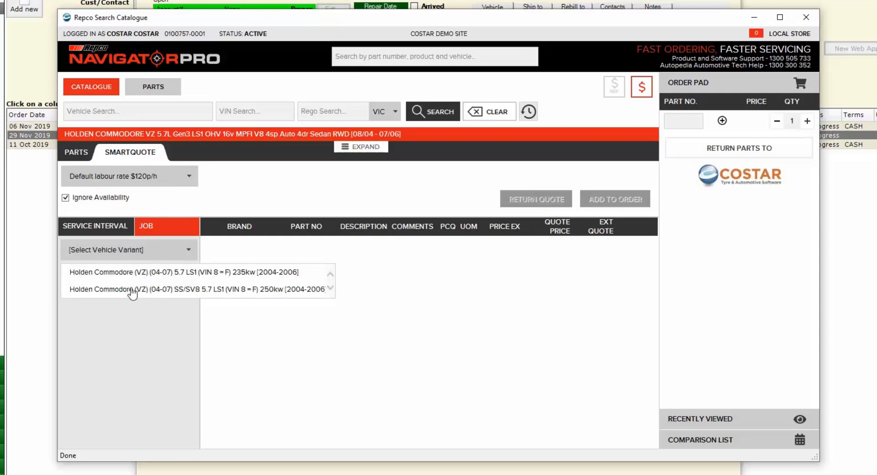
{"action": "mouse_move", "coordinate": [176, 281]}
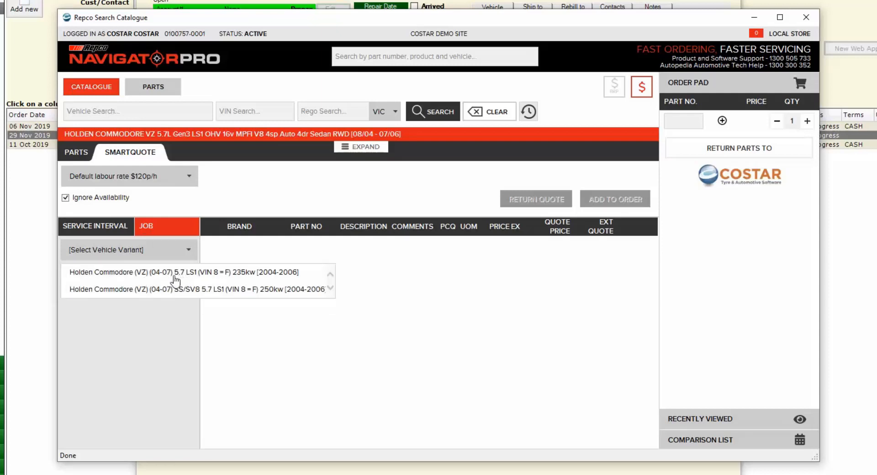
{"action": "left_click", "coordinate": [182, 272]}
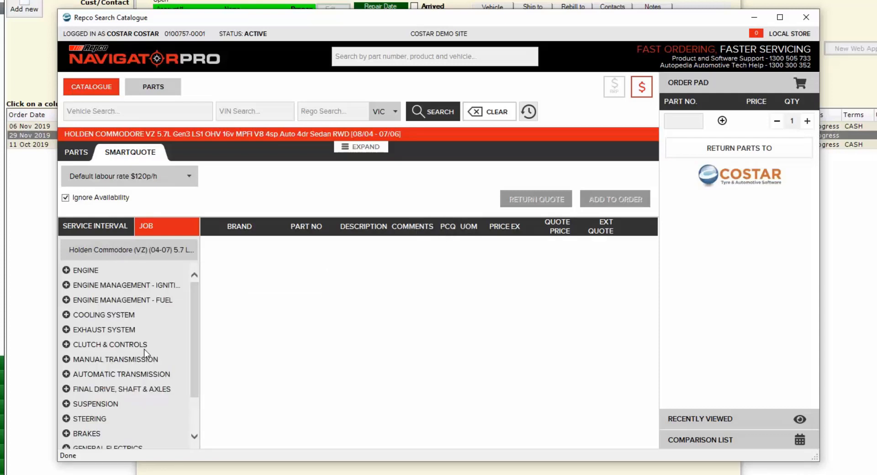
Expand Suspension > Rear Suspension to list the rear suspension jobs.
{"action": "scroll", "scroll_direction": "down", "scroll_amount": 3}
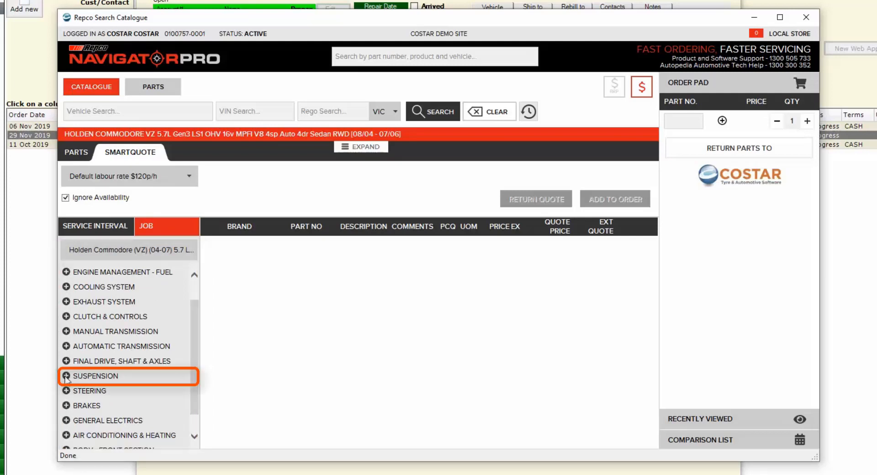
{"action": "left_click", "coordinate": [65, 376]}
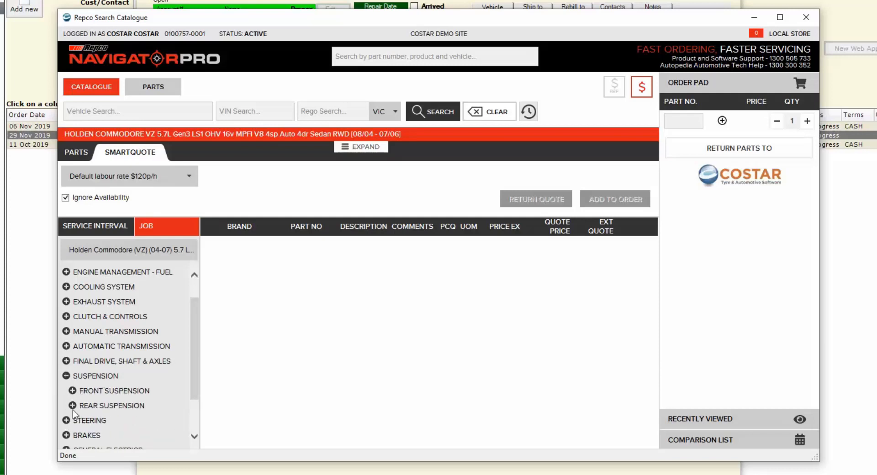
{"action": "left_click", "coordinate": [72, 406]}
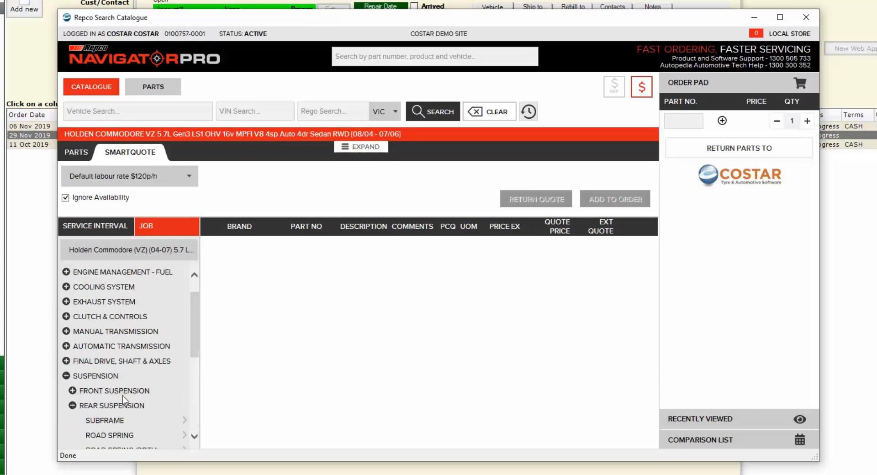
{"action": "scroll", "scroll_direction": "down", "scroll_amount": 3}
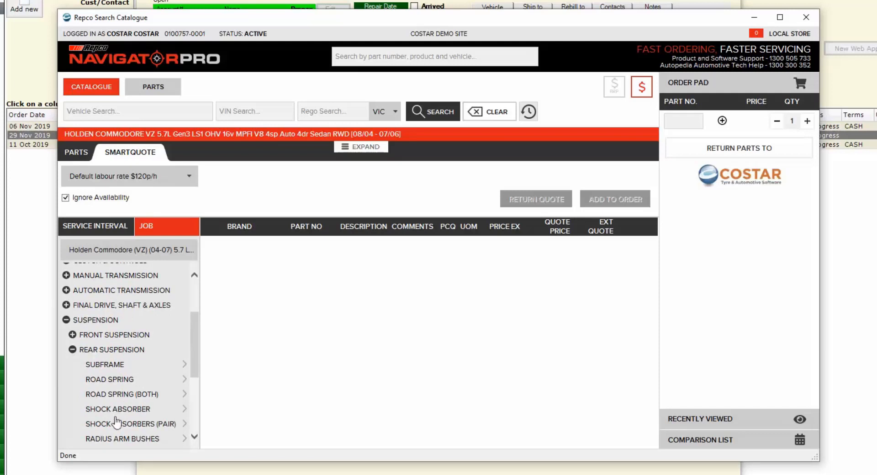
{"action": "left_click", "coordinate": [129, 424]}
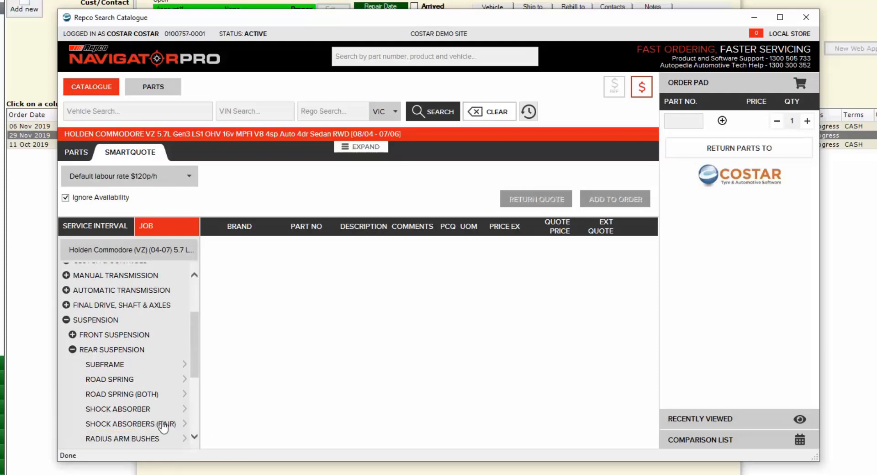
Select the KYB 344312 rear shock pair, adding 0.6 hours labour for $250.58.
{"action": "left_click", "coordinate": [129, 423]}
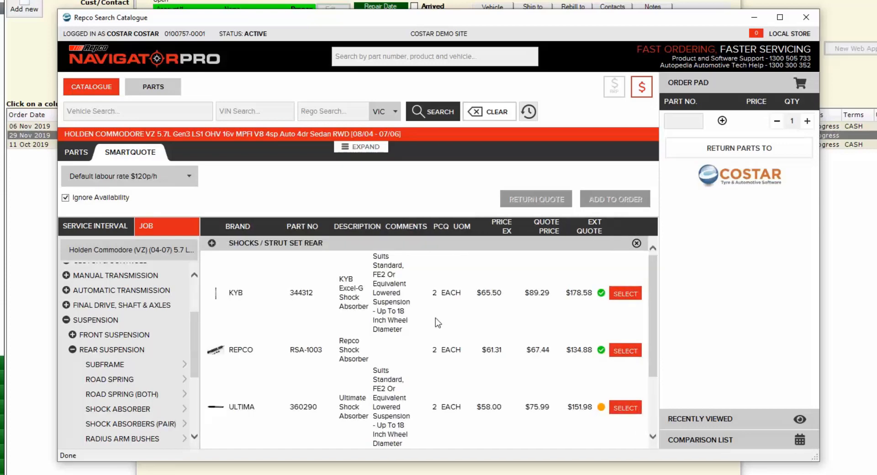
{"action": "mouse_move", "coordinate": [281, 329]}
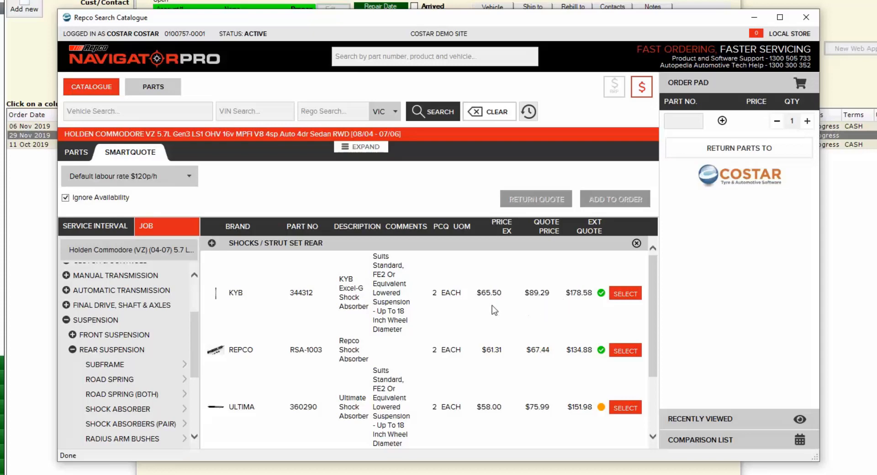
{"action": "scroll", "scroll_direction": "down", "scroll_amount": 3}
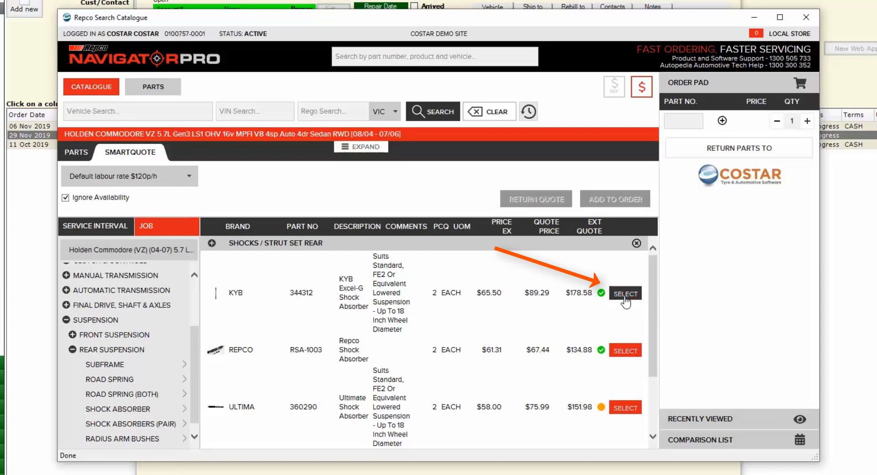
{"action": "left_click", "coordinate": [624, 292]}
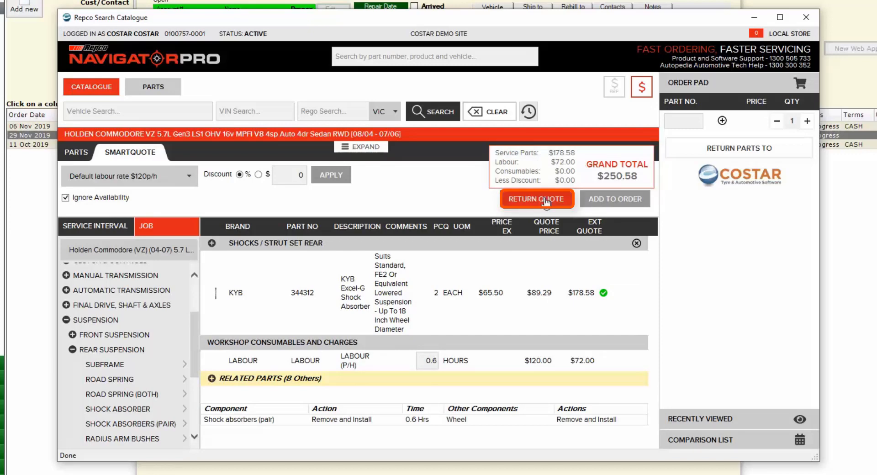
Return the KYB shocks and labour to COSTAR and send purchase order 100091 to Repco.
{"action": "left_click", "coordinate": [536, 199]}
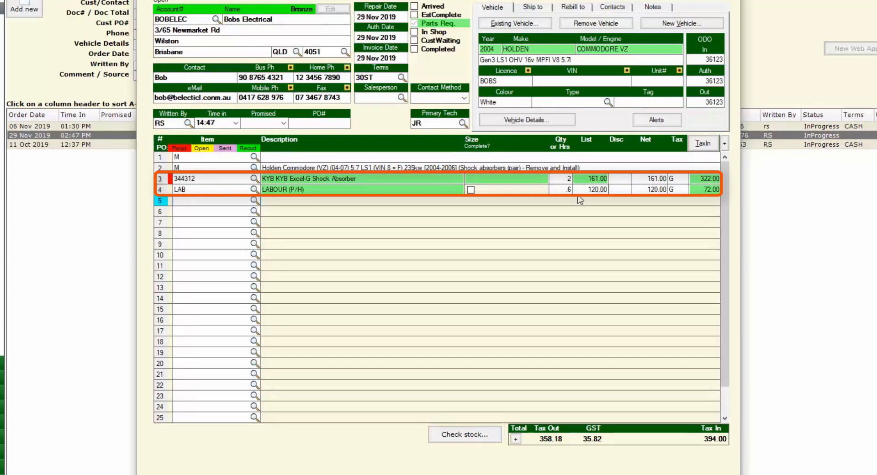
{"action": "mouse_move", "coordinate": [730, 192]}
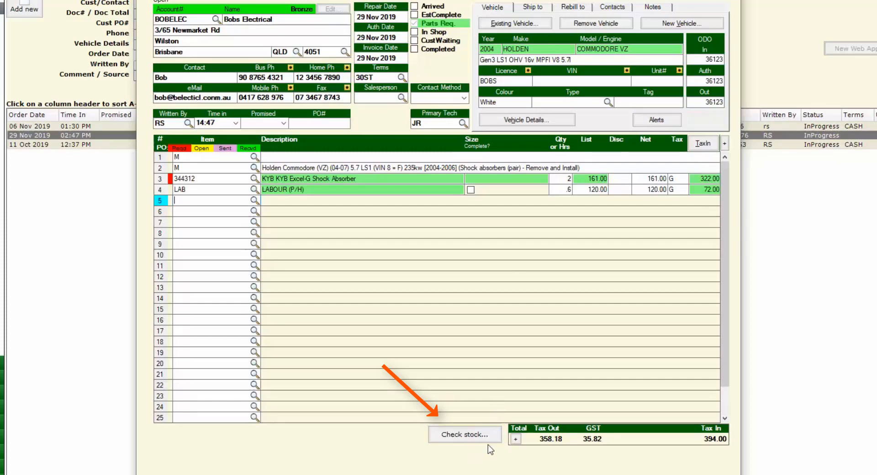
{"action": "left_click", "coordinate": [465, 435]}
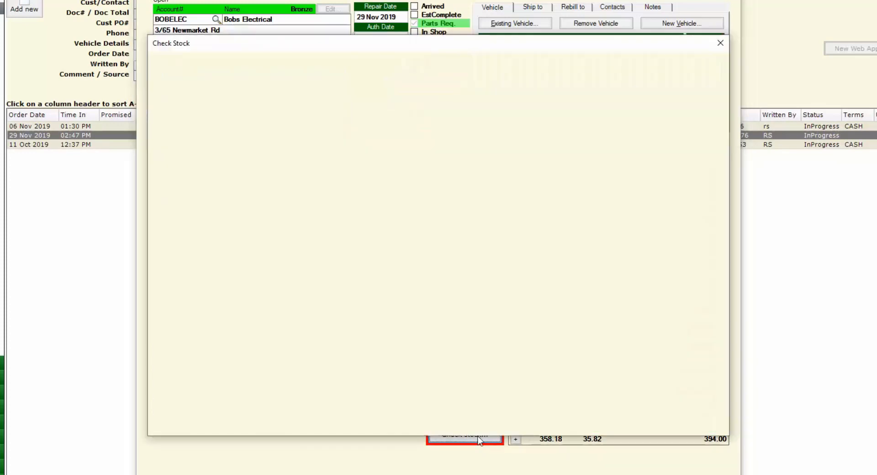
{"action": "left_click", "coordinate": [464, 435]}
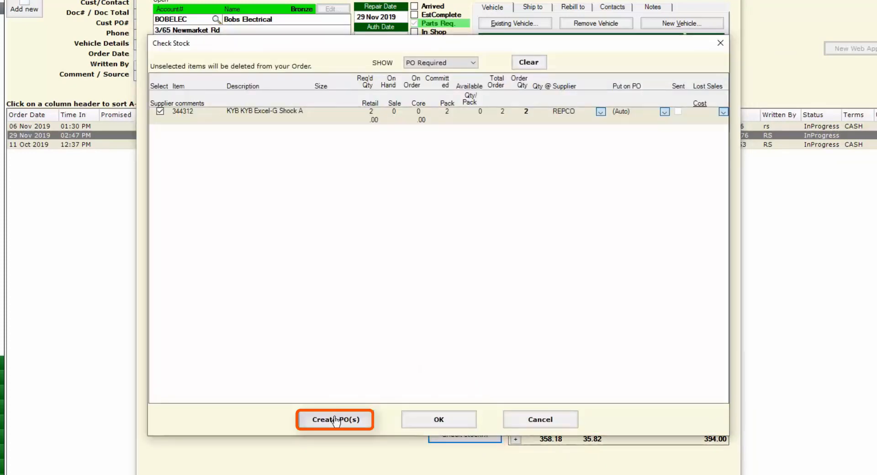
{"action": "left_click", "coordinate": [336, 419]}
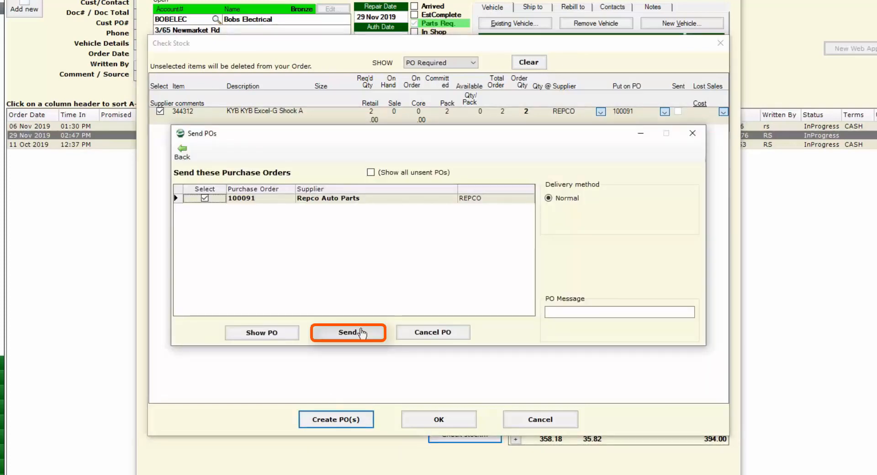
{"action": "left_click", "coordinate": [347, 332]}
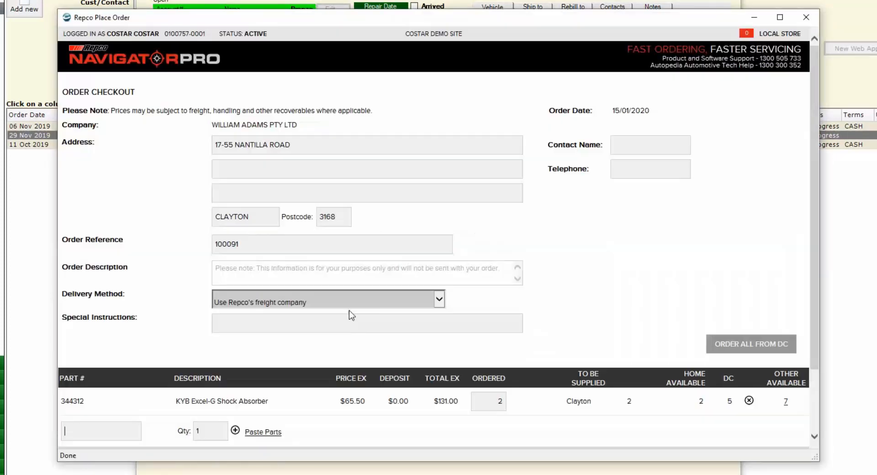
{"action": "mouse_move", "coordinate": [747, 206]}
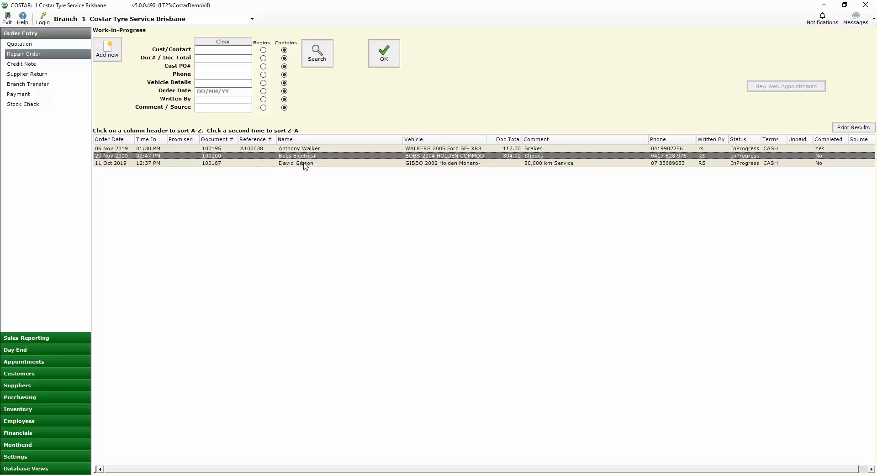
Open the Monaro's 80,000 km Service repair order and launch Repco NavigatorPro from item lookup.
{"action": "left_click", "coordinate": [296, 163]}
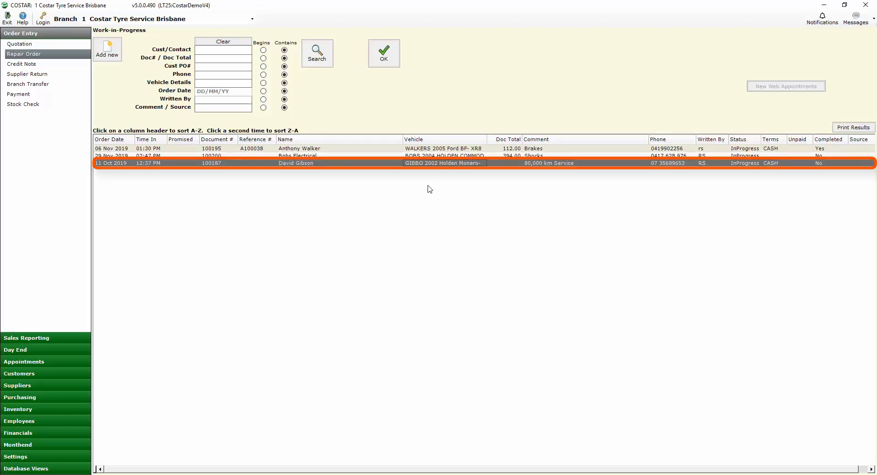
{"action": "mouse_move", "coordinate": [428, 171]}
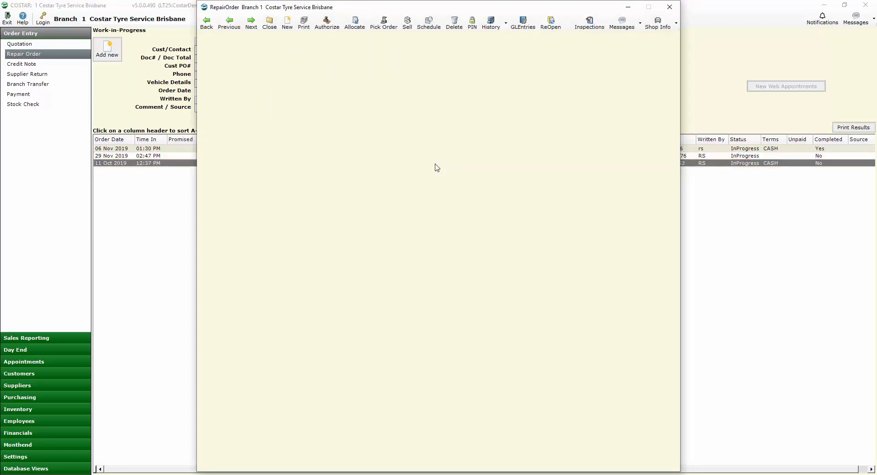
{"action": "double_click", "coordinate": [111, 163]}
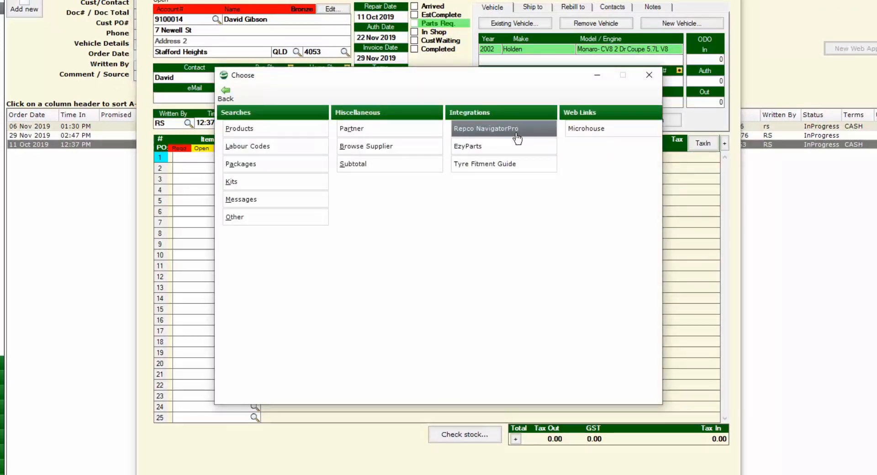
{"action": "left_click", "coordinate": [486, 128]}
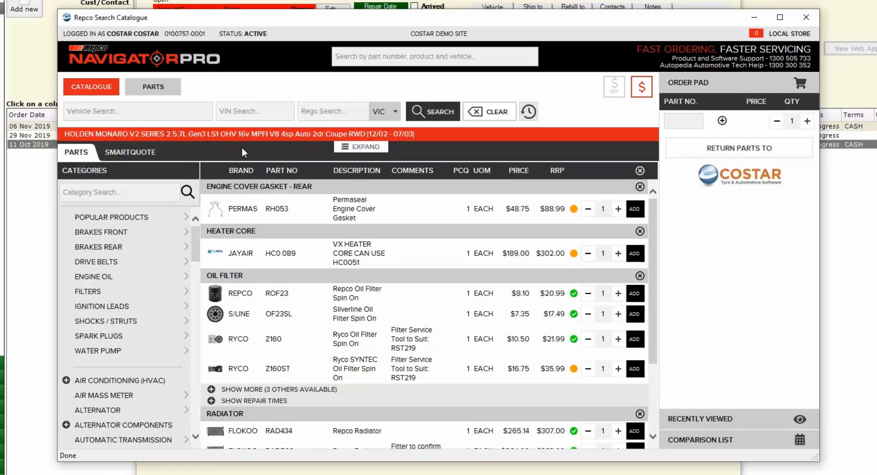
{"action": "mouse_move", "coordinate": [159, 155]}
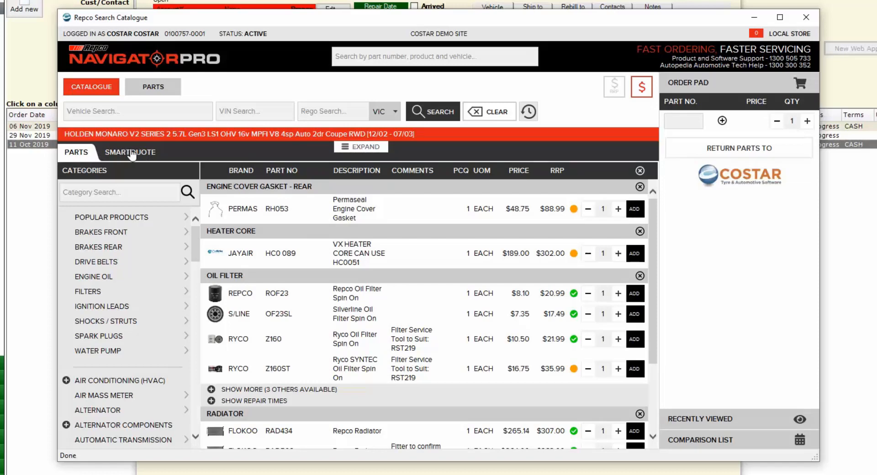
Start a SmartQuote using the Monaro's Normal conditions service schedule.
{"action": "left_click", "coordinate": [131, 153]}
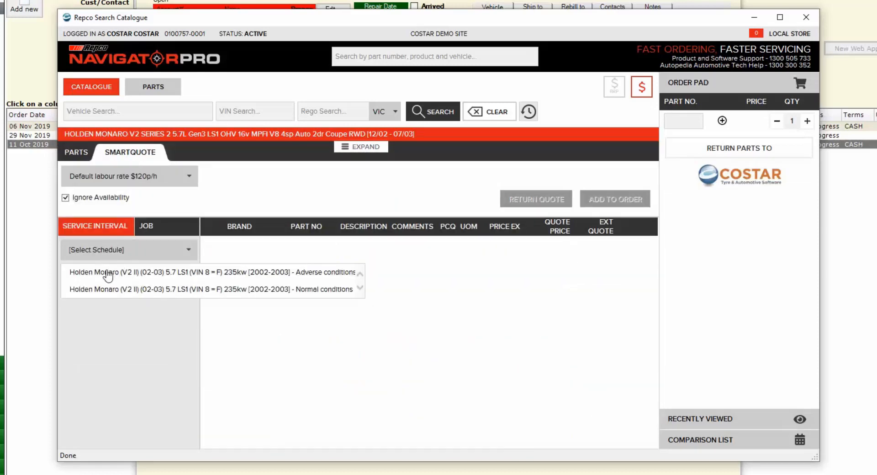
{"action": "mouse_move", "coordinate": [160, 299]}
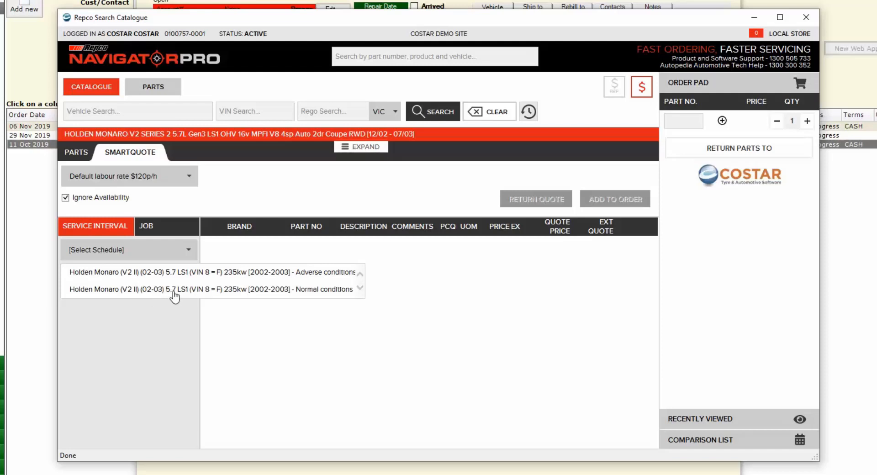
{"action": "left_click", "coordinate": [209, 289]}
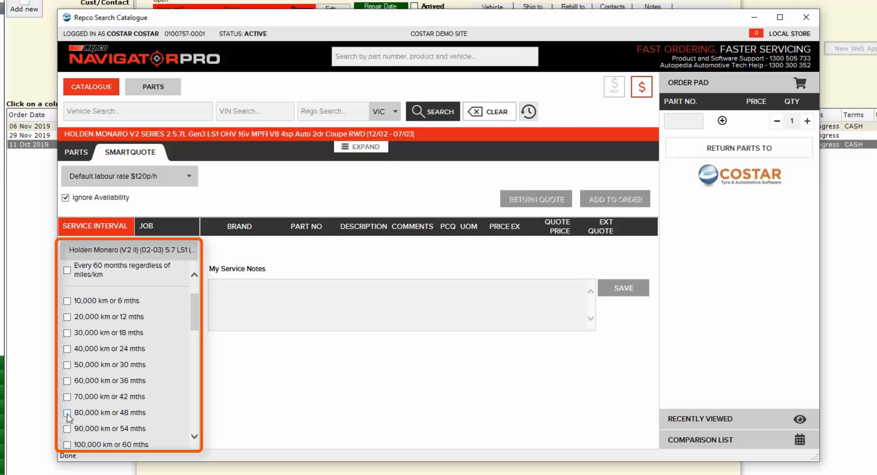
Tick the 80,000 km or 48 mths interval and review the $633.19 quote lines.
{"action": "left_click", "coordinate": [67, 412]}
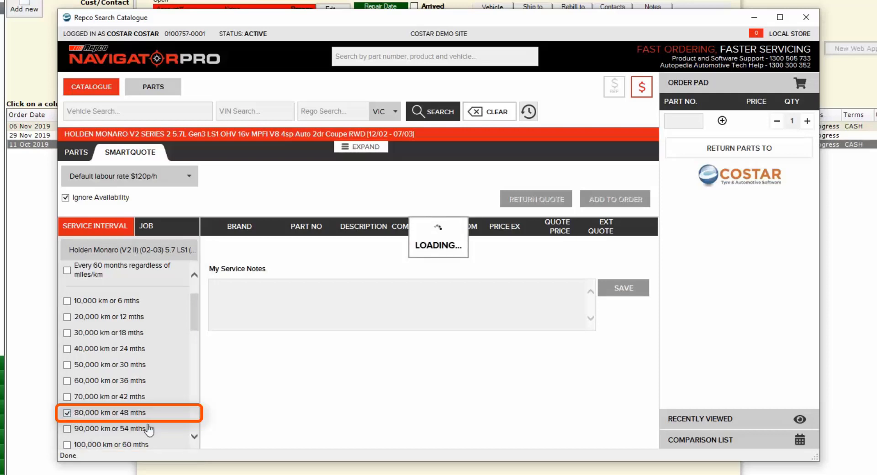
{"action": "left_click", "coordinate": [66, 413]}
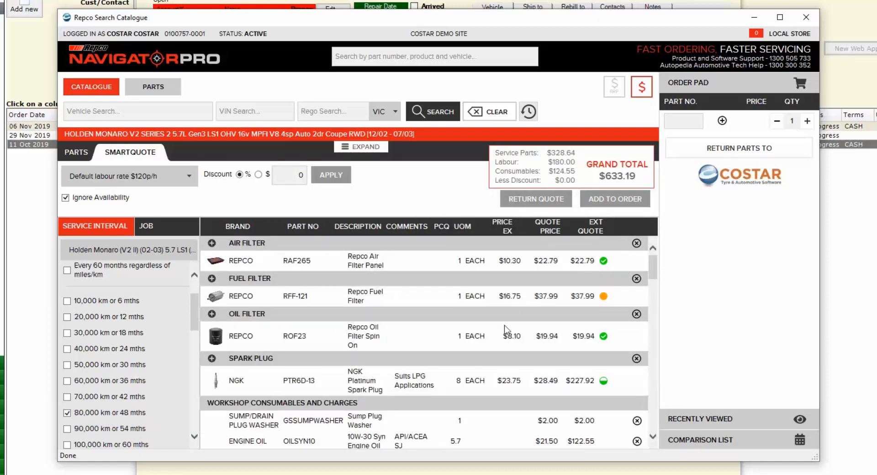
{"action": "scroll", "scroll_direction": "down", "scroll_amount": 3}
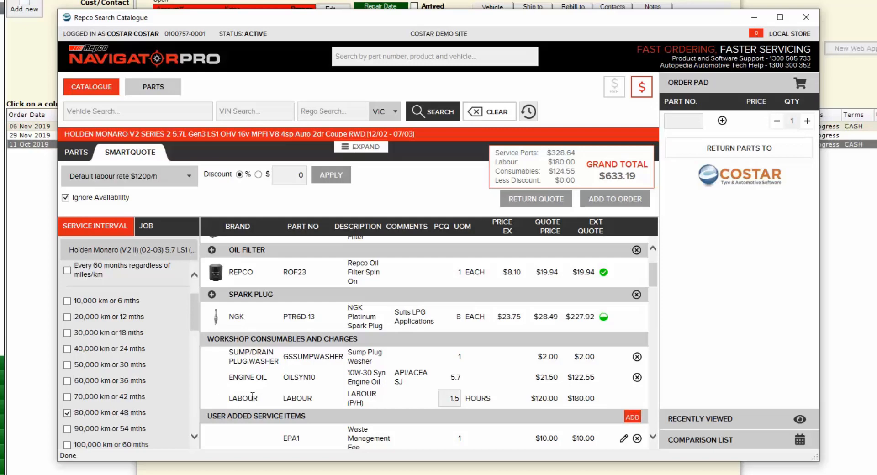
{"action": "scroll", "scroll_direction": "down", "scroll_amount": 3}
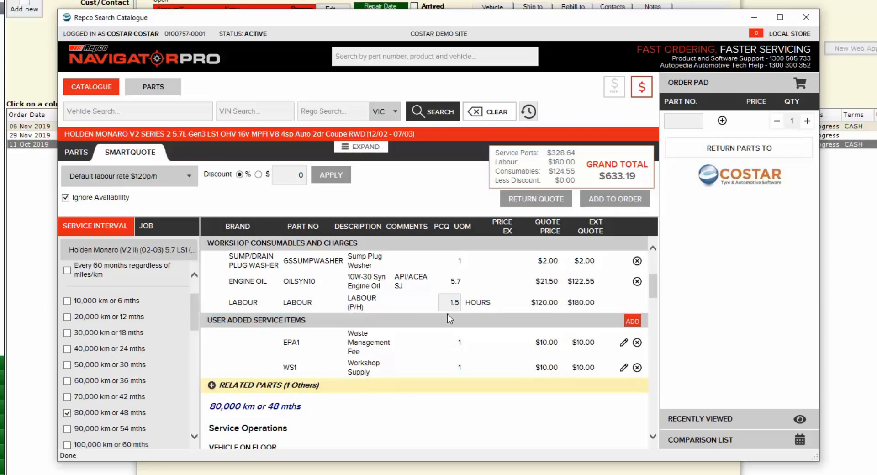
{"action": "scroll", "scroll_direction": "down", "scroll_amount": 3}
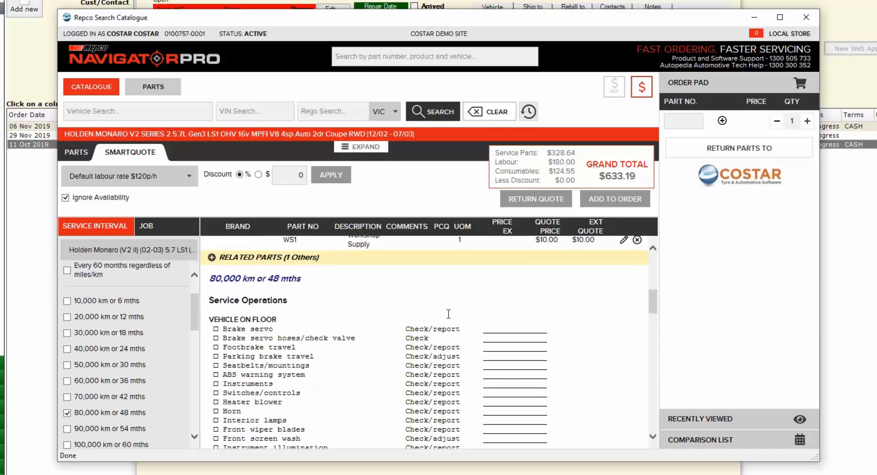
{"action": "mouse_move", "coordinate": [417, 295]}
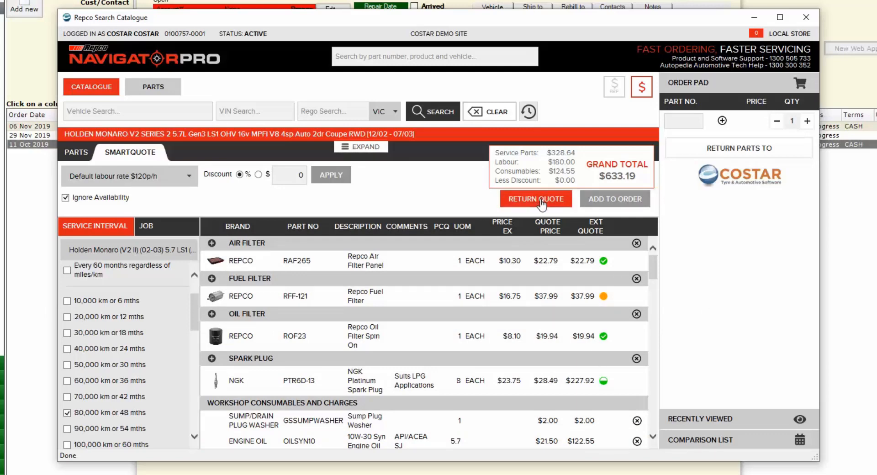
Return the SmartQuote to COSTAR, bringing repair order 100187 to $756.00.
{"action": "left_click", "coordinate": [535, 199]}
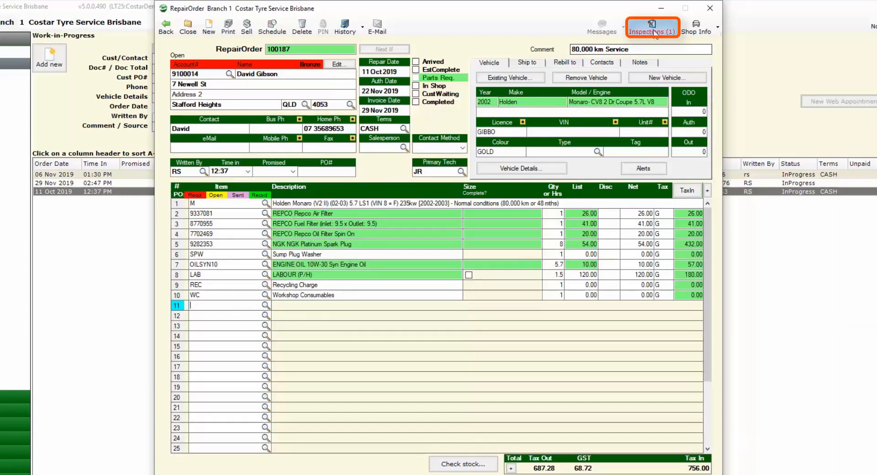
{"action": "mouse_move", "coordinate": [652, 26]}
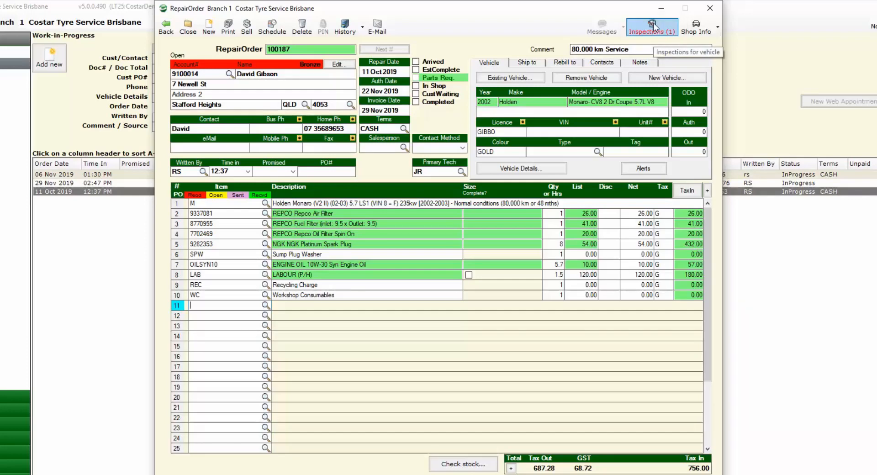
Open the SmartQuote Service Operations checklist from the repair order's Inspections list.
{"action": "left_click", "coordinate": [651, 27]}
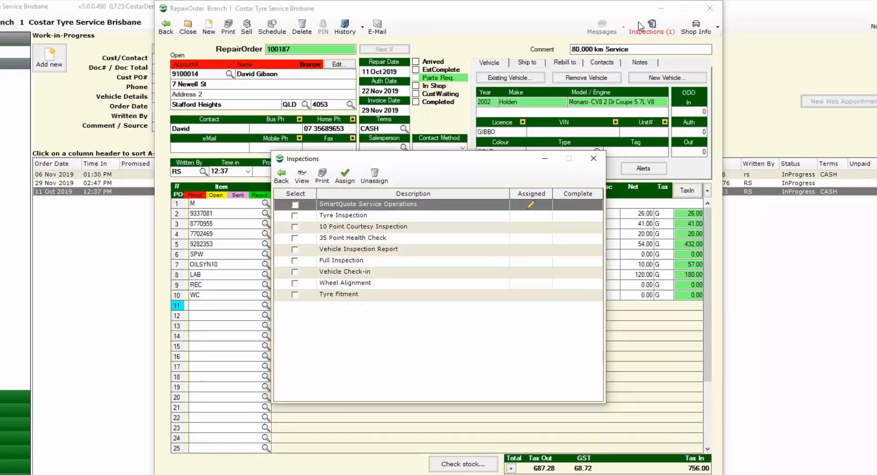
{"action": "left_click", "coordinate": [413, 203]}
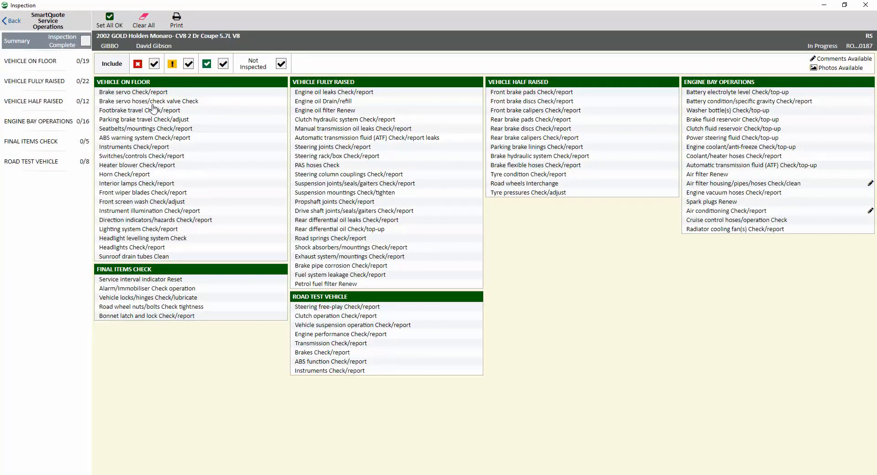
{"action": "left_click", "coordinate": [30, 60]}
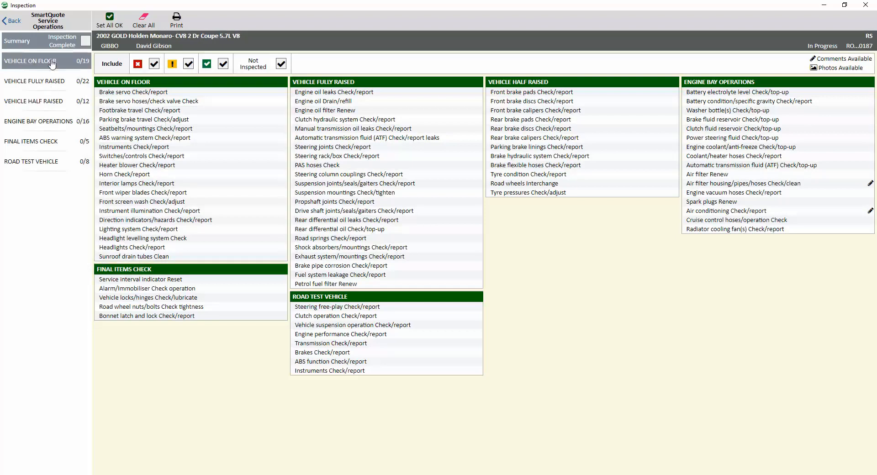
{"action": "left_click", "coordinate": [33, 60]}
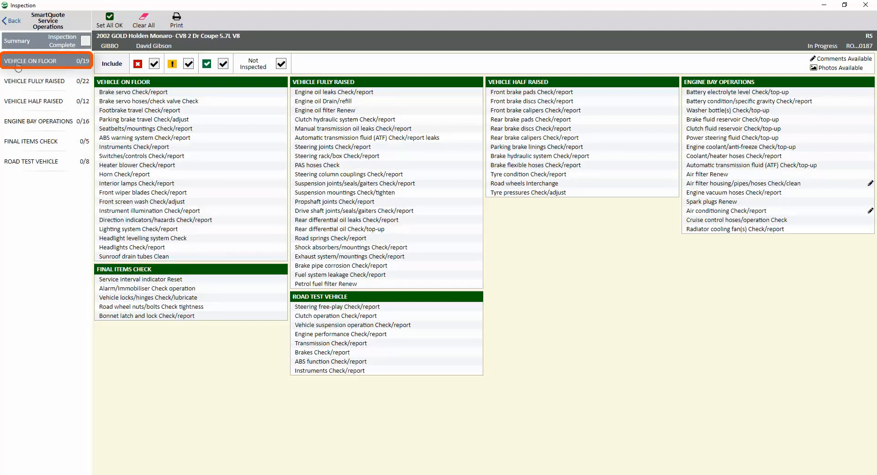
Mark all Vehicle on Floor and Vehicle Fully Raised inspection items OK.
{"action": "left_click", "coordinate": [31, 61]}
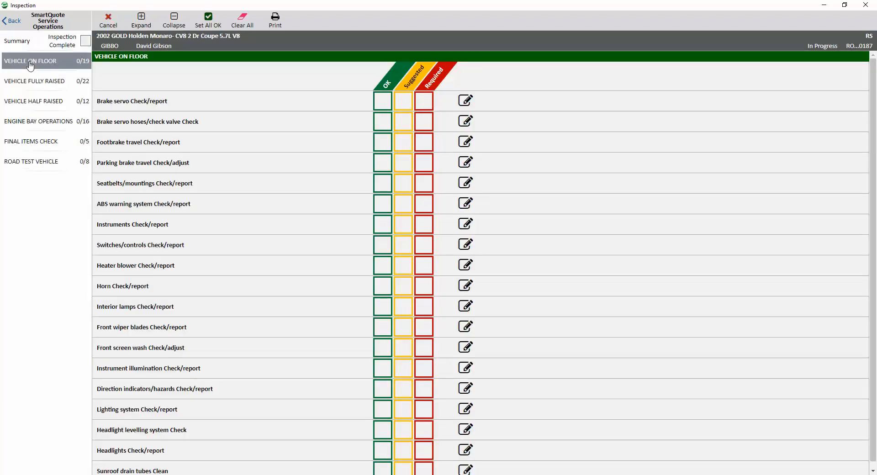
{"action": "mouse_move", "coordinate": [247, 127]}
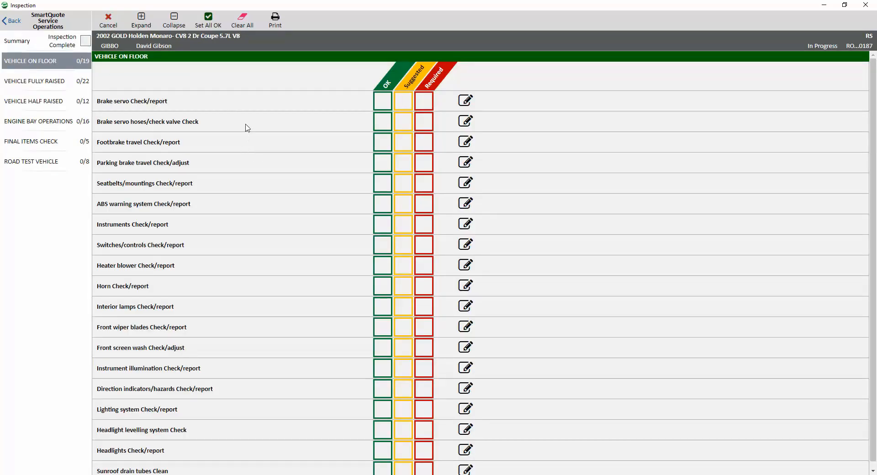
{"action": "scroll", "scroll_direction": "down", "scroll_amount": 3}
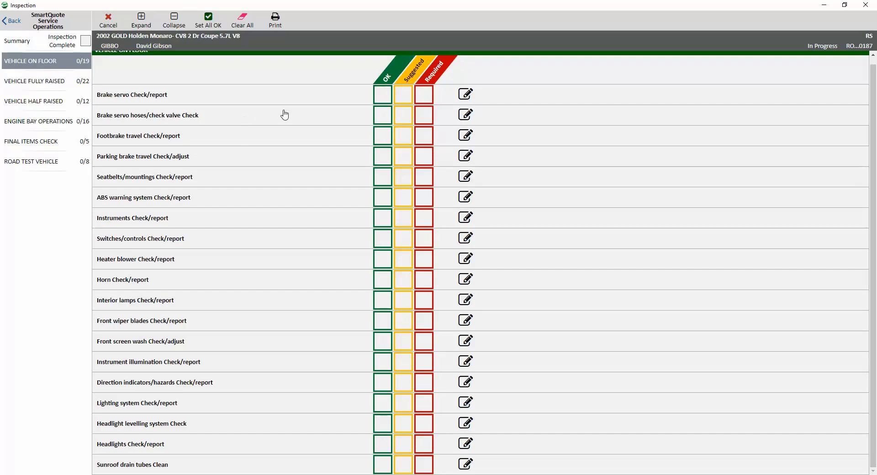
{"action": "mouse_move", "coordinate": [279, 116]}
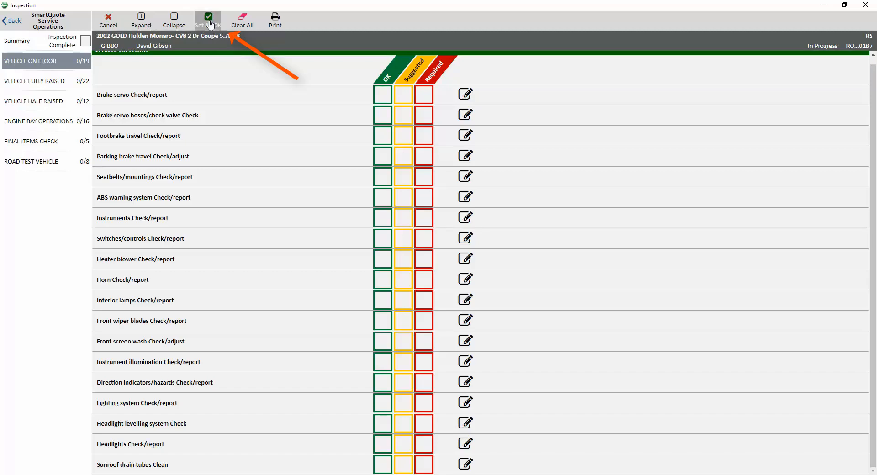
{"action": "left_click", "coordinate": [207, 20]}
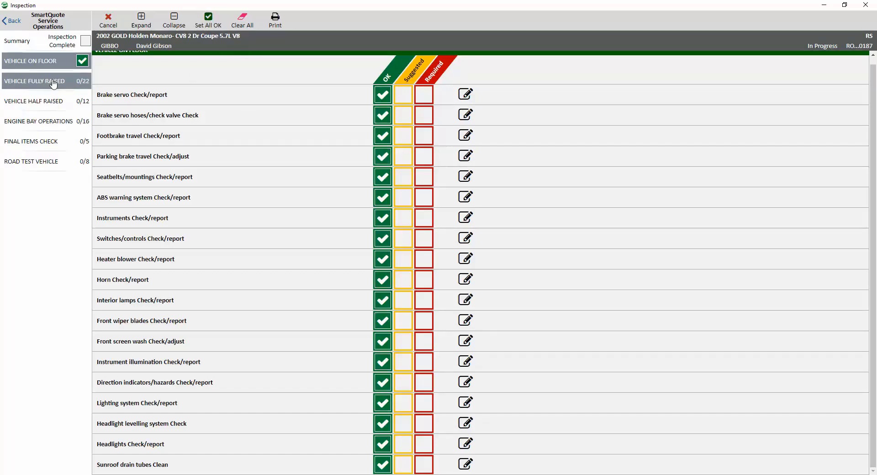
{"action": "left_click", "coordinate": [242, 20]}
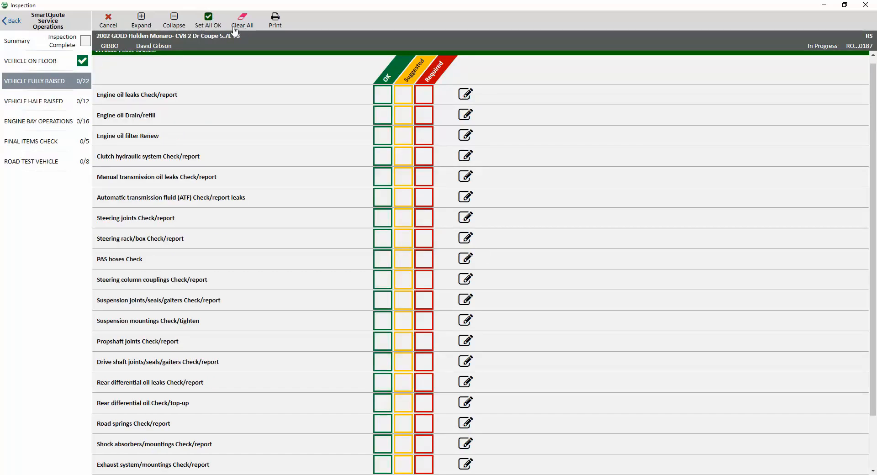
{"action": "left_click", "coordinate": [207, 19]}
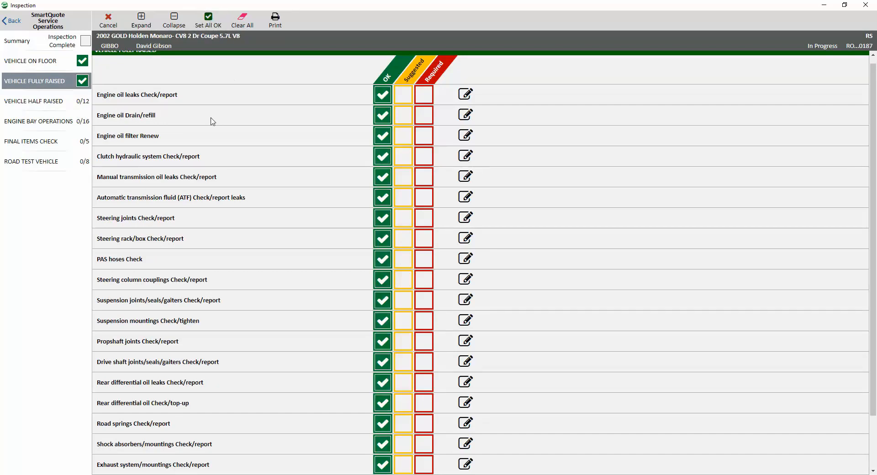
{"action": "mouse_move", "coordinate": [115, 146]}
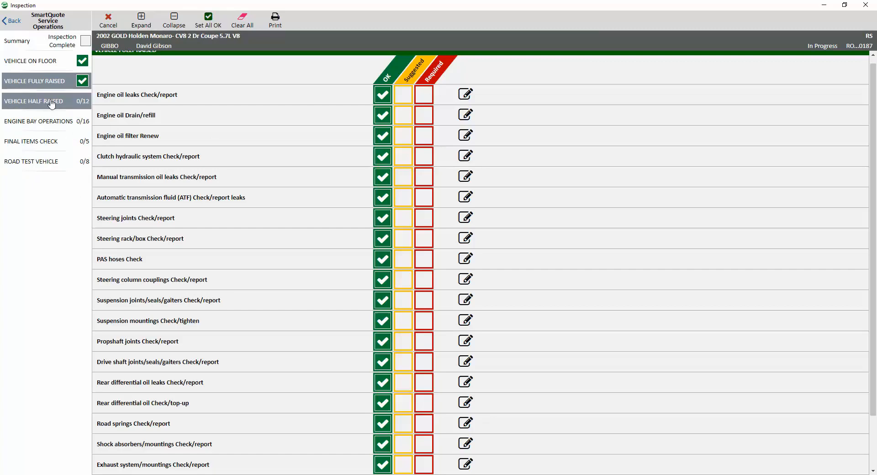
{"action": "left_click", "coordinate": [34, 101]}
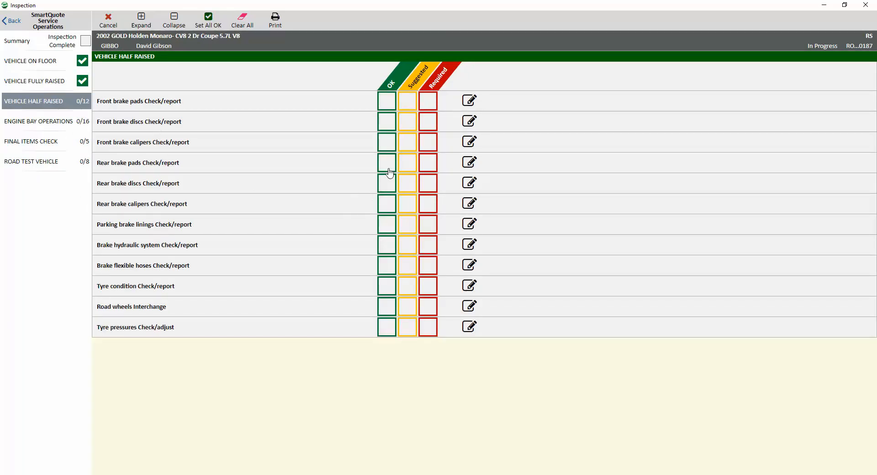
Pass Half Raised checks; flag front brake pads Suggested: 'Brake pads are worn and need replacing within 5000km'.
{"action": "left_click", "coordinate": [207, 20]}
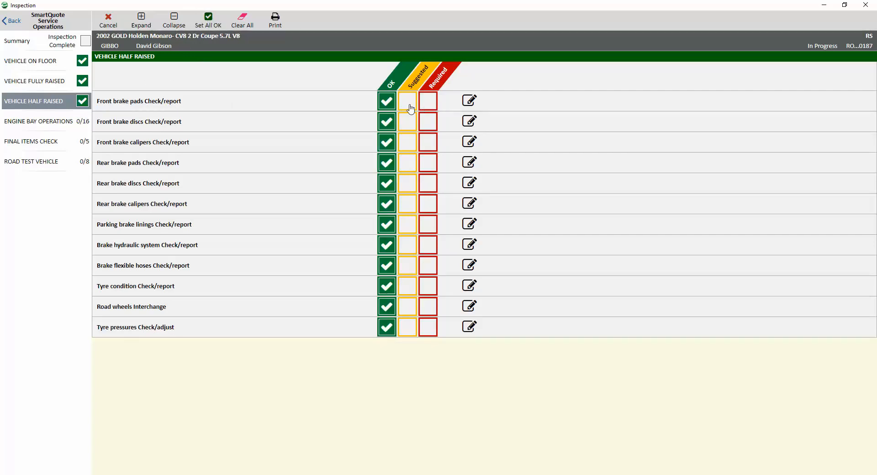
{"action": "left_click", "coordinate": [406, 100]}
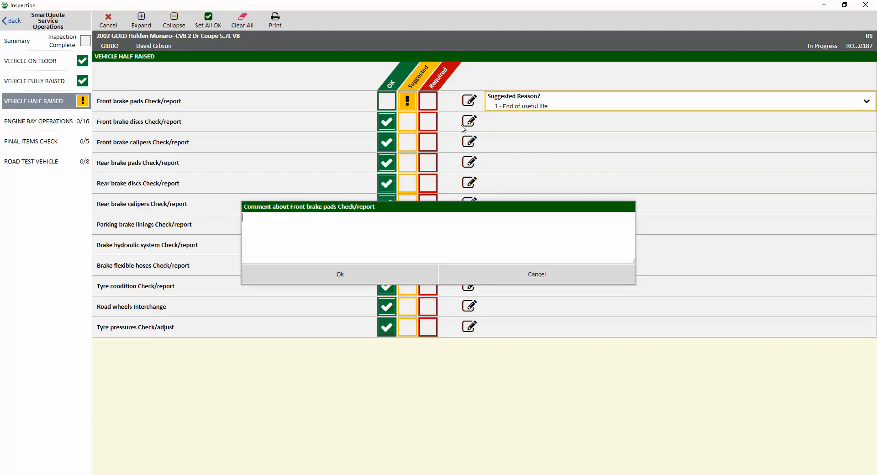
{"action": "type", "text": "Brake pads are worn and need replacing within 5000km"}
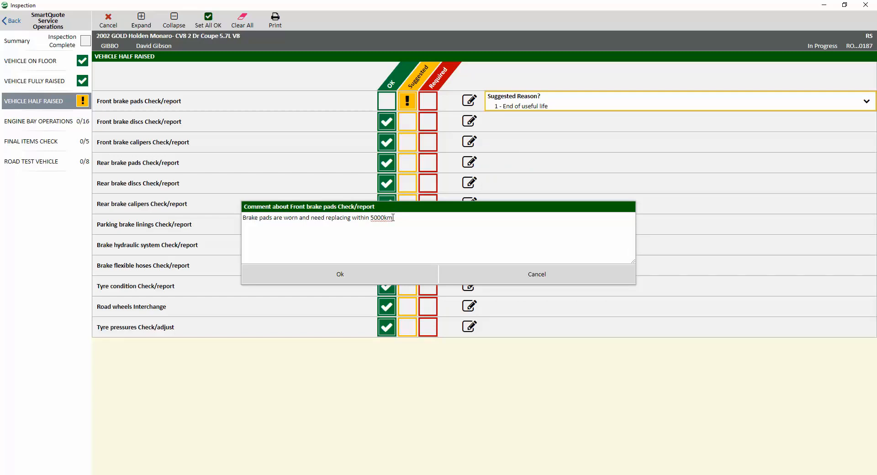
{"action": "left_click", "coordinate": [340, 274]}
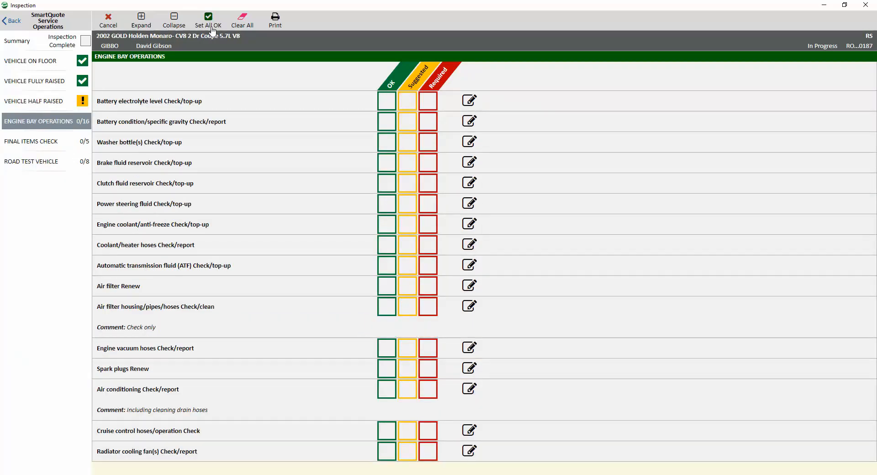
Set Engine Bay, Final Items and Road Test checks all OK, then go back.
{"action": "left_click", "coordinate": [208, 20]}
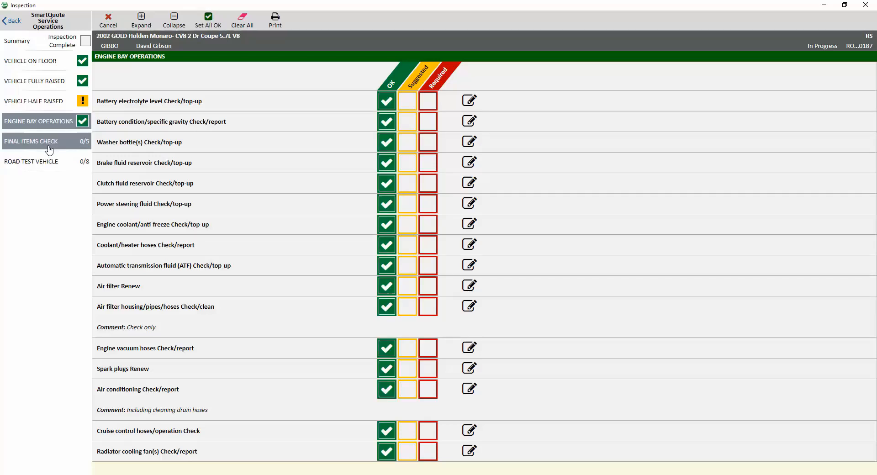
{"action": "left_click", "coordinate": [31, 141]}
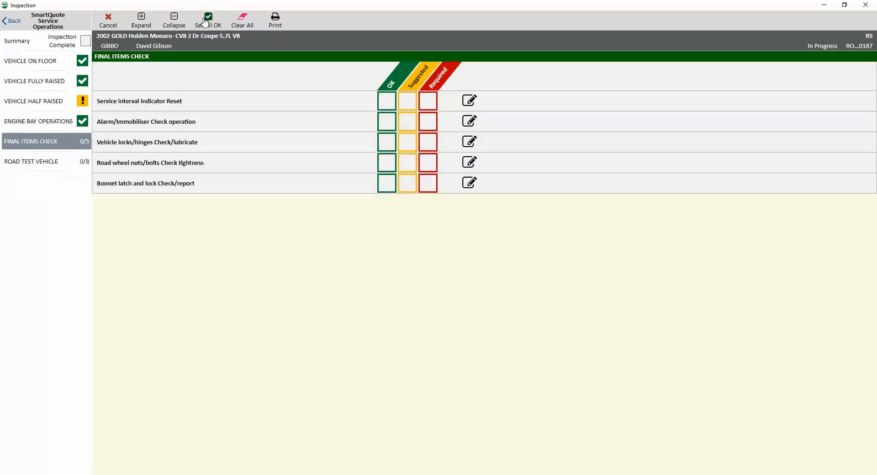
{"action": "left_click", "coordinate": [39, 162]}
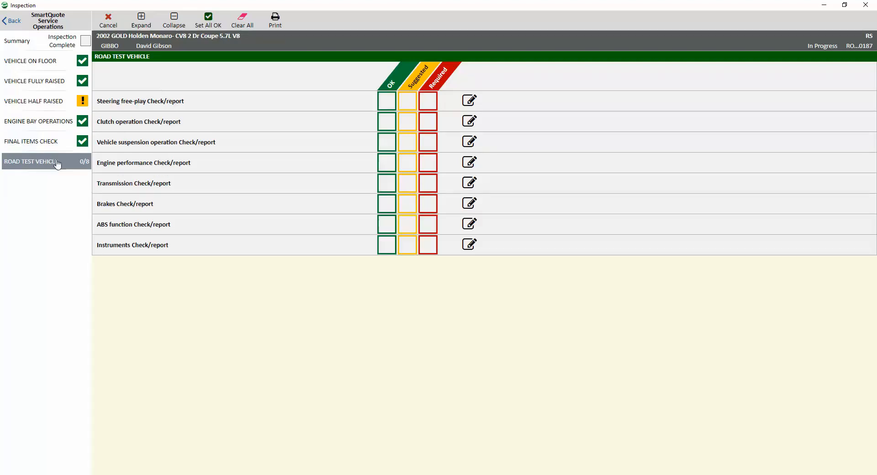
{"action": "left_click", "coordinate": [208, 19]}
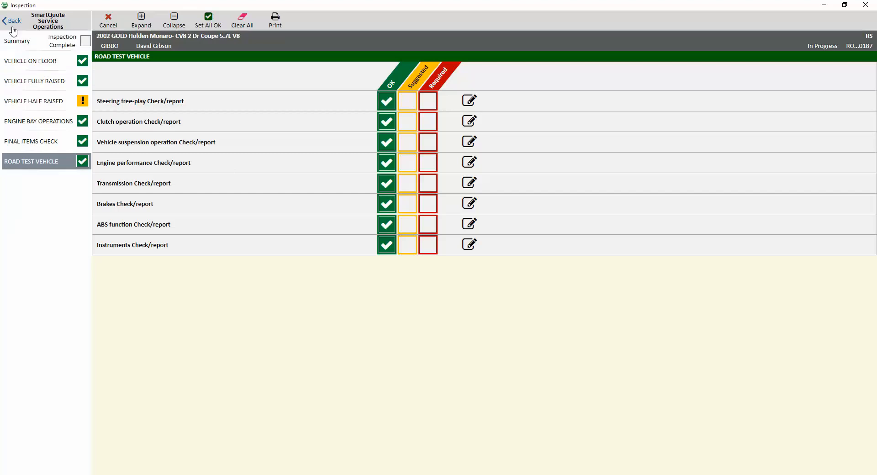
{"action": "left_click", "coordinate": [85, 41]}
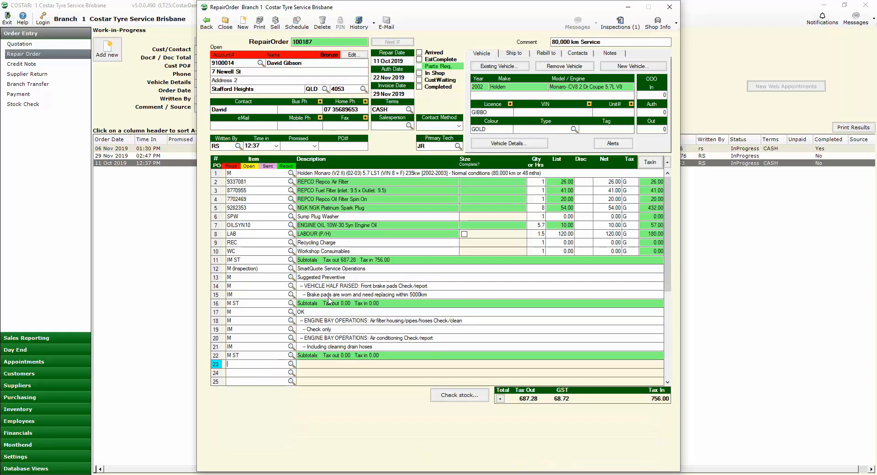
{"action": "mouse_move", "coordinate": [385, 274]}
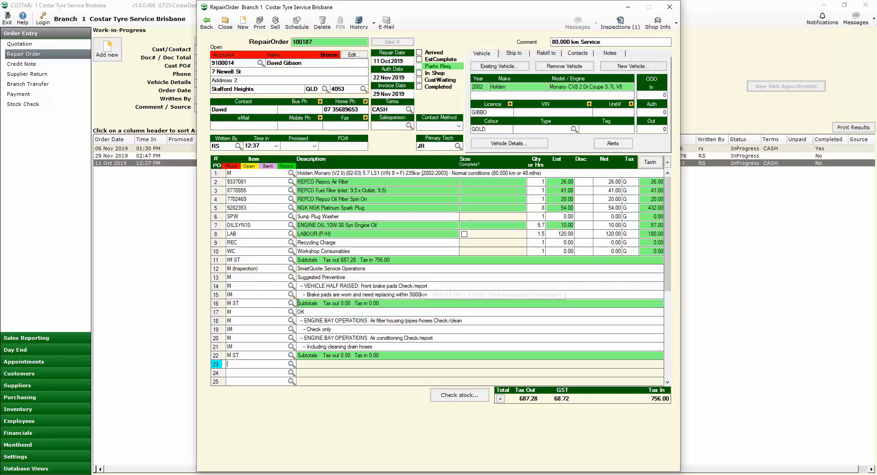
Insert a blank line at the brake pads note and launch the Repco catalogue search.
{"action": "right_click", "coordinate": [252, 295]}
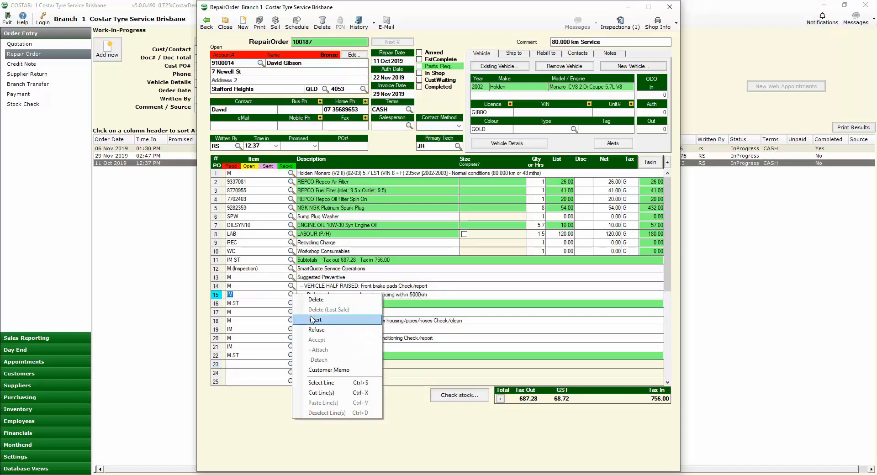
{"action": "left_click", "coordinate": [317, 319]}
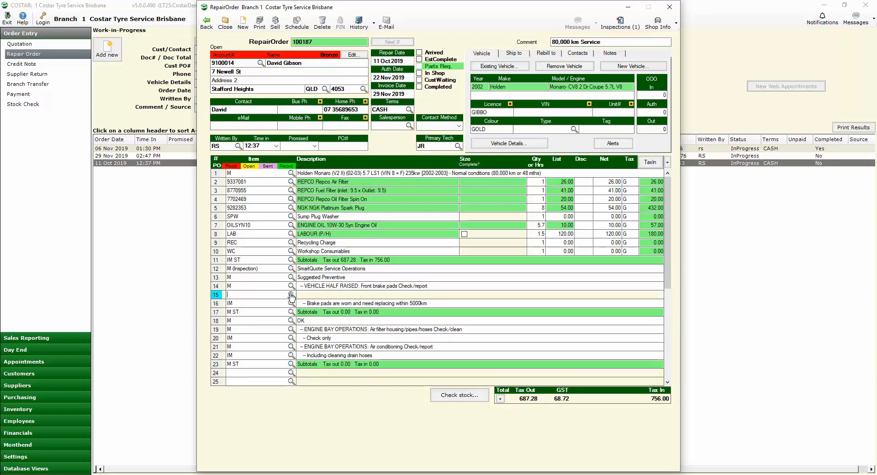
{"action": "left_click", "coordinate": [291, 295]}
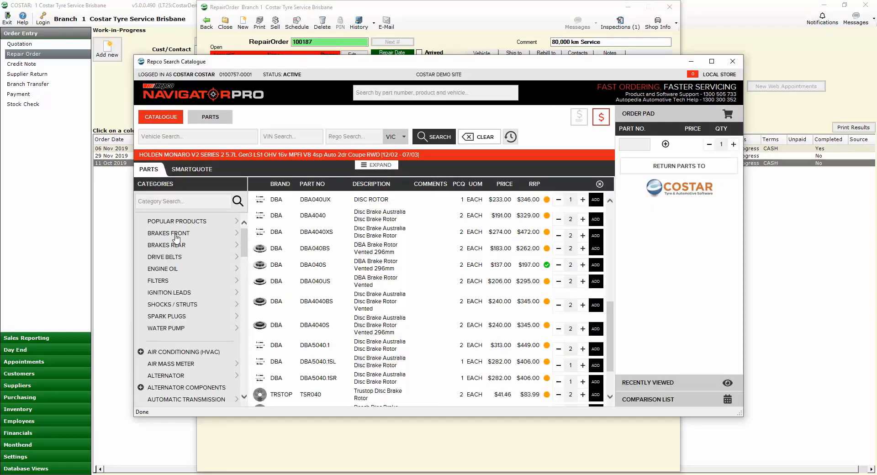
Add the Bendix DB1331GCT General CT front pad set and return it to COSTAR.
{"action": "left_click", "coordinate": [169, 234]}
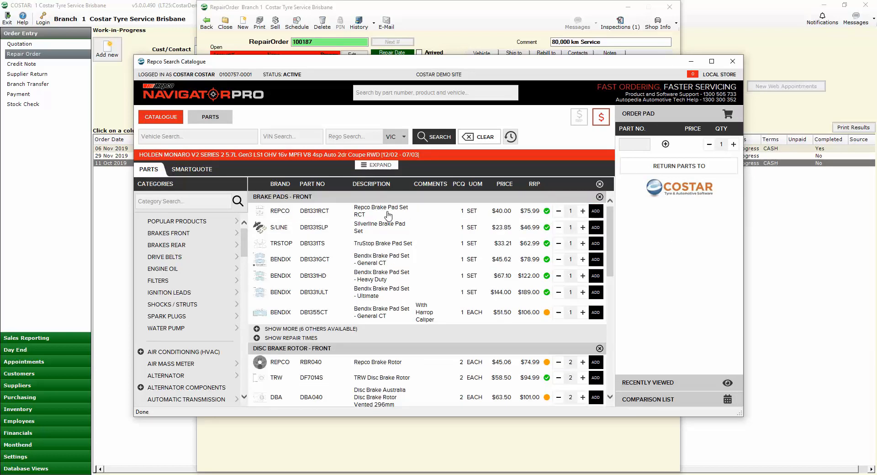
{"action": "left_click", "coordinate": [595, 259]}
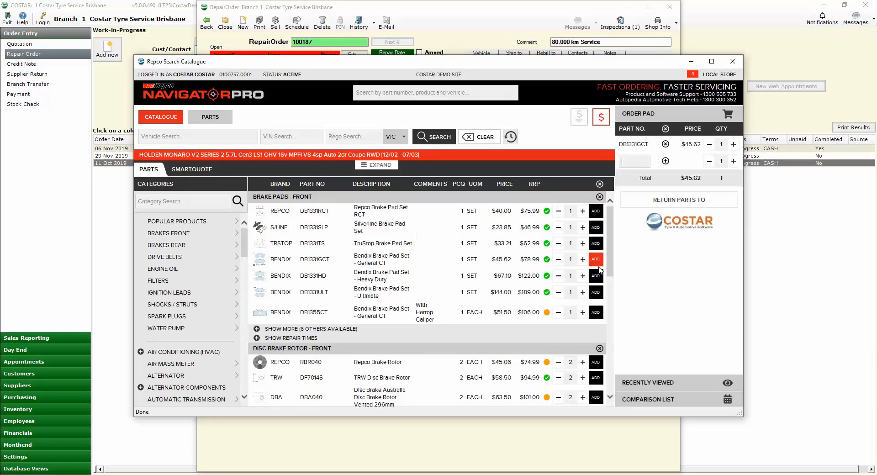
{"action": "left_click", "coordinate": [595, 259]}
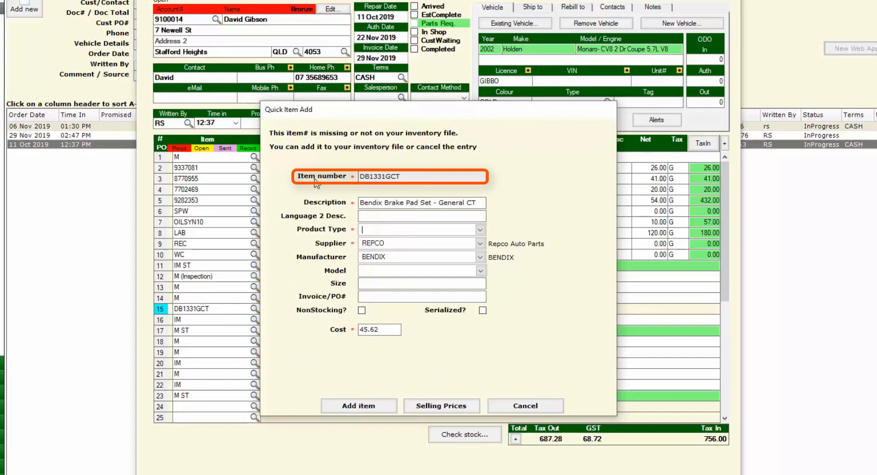
Add the Bendix DB1331GCT pad set as product type 165 BRAKES, bringing the total to $988.00.
{"action": "left_click", "coordinate": [419, 229]}
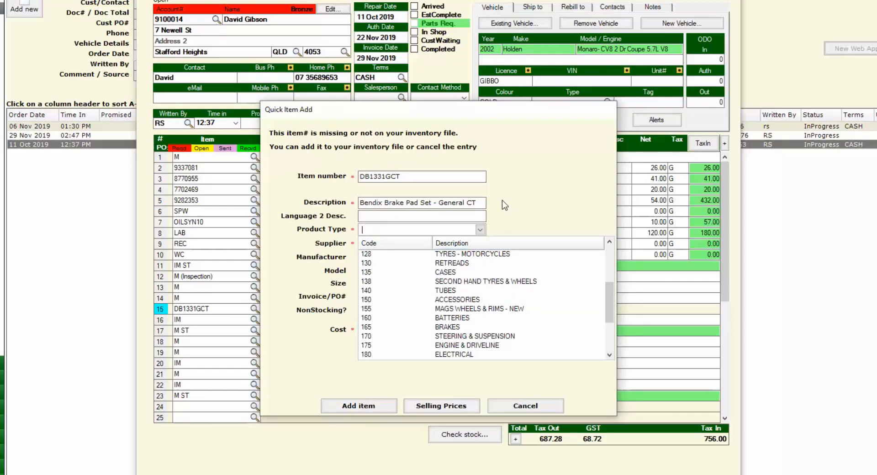
{"action": "left_click", "coordinate": [448, 326]}
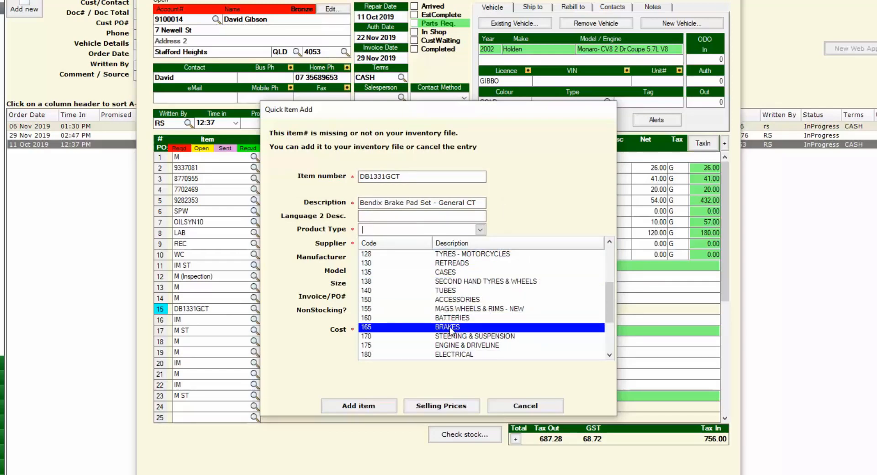
{"action": "left_click", "coordinate": [446, 327]}
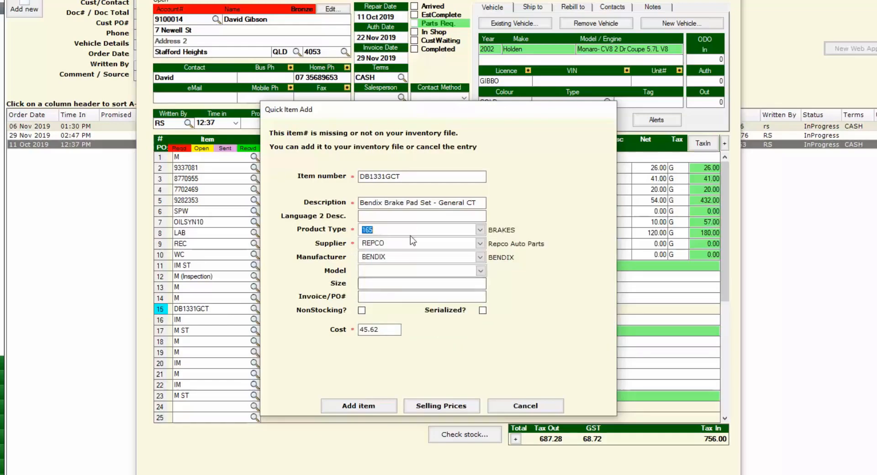
{"action": "left_click", "coordinate": [358, 406]}
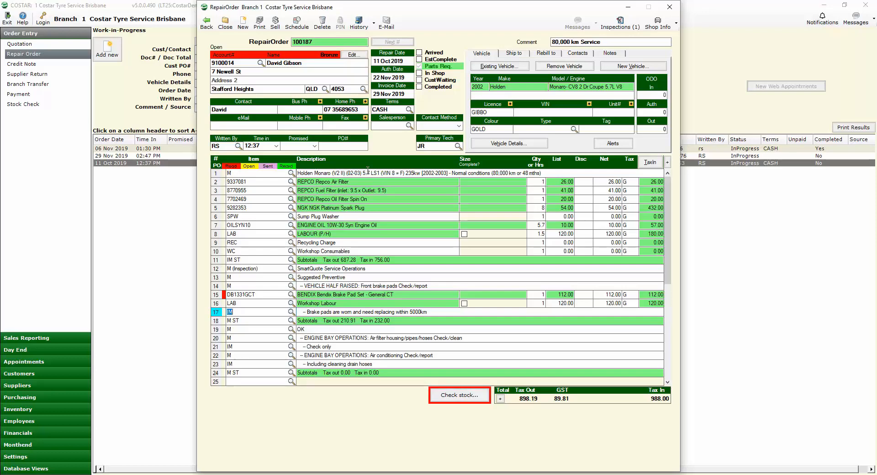
Close the Monaro repair order to return to the work-in-progress list.
{"action": "left_click", "coordinate": [224, 23]}
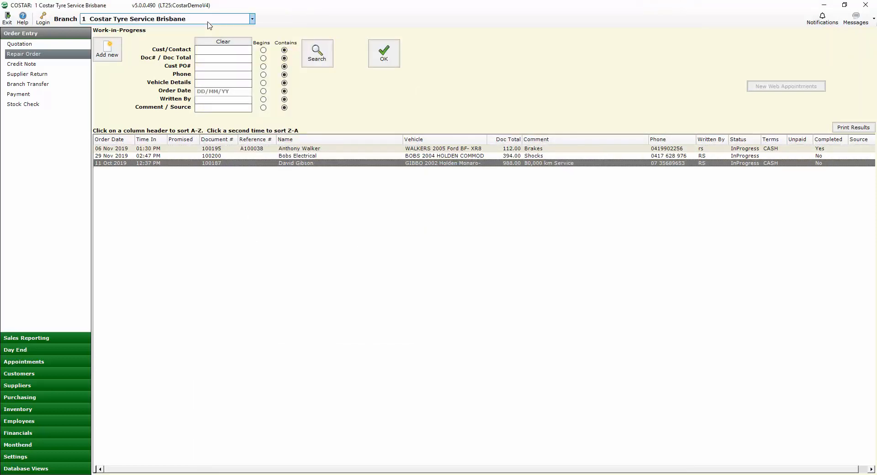